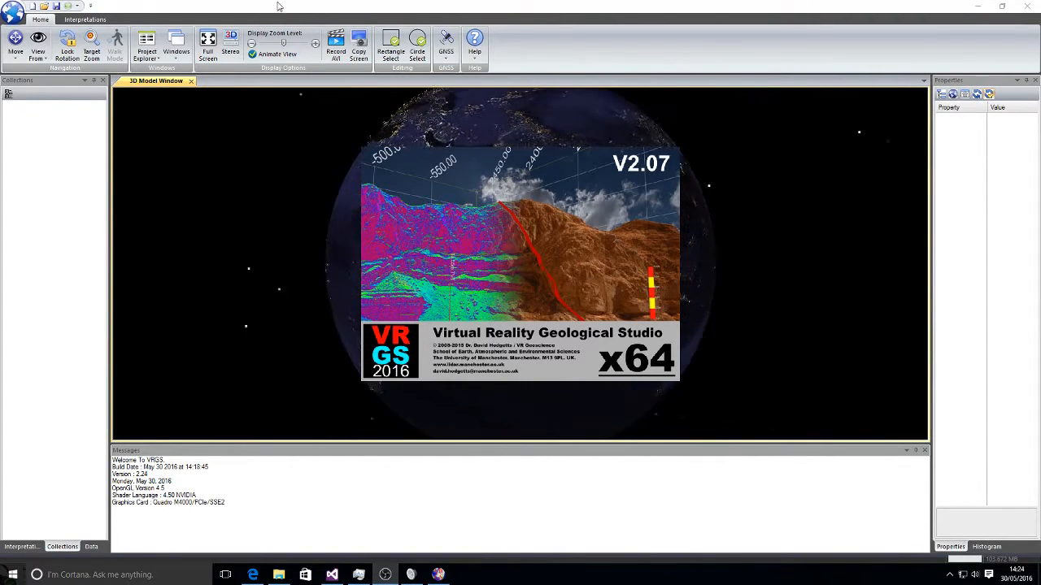
Dismiss the start-up splash and show the project's data categories panel.
click(15, 15)
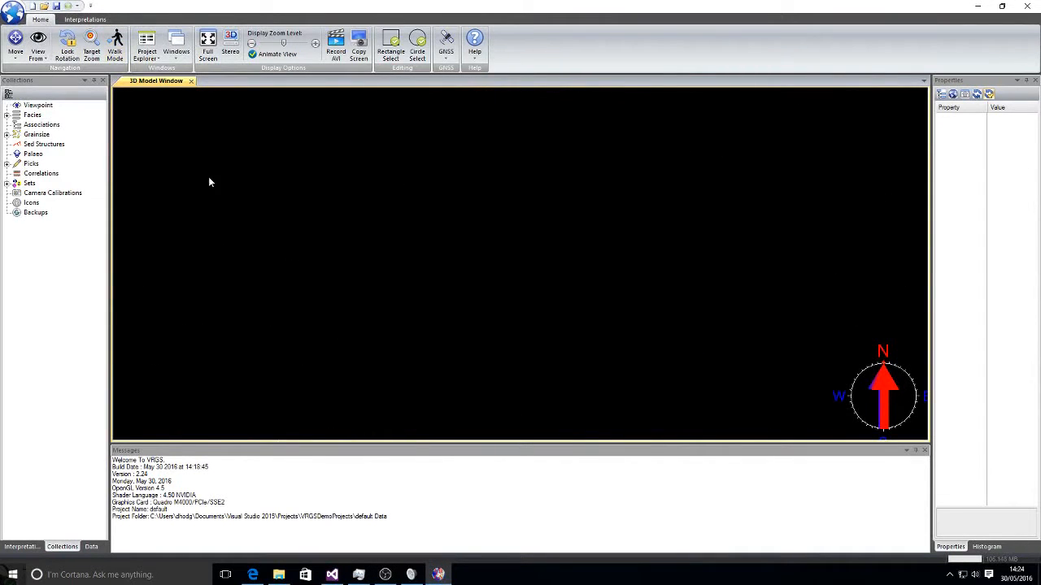
click(91, 546)
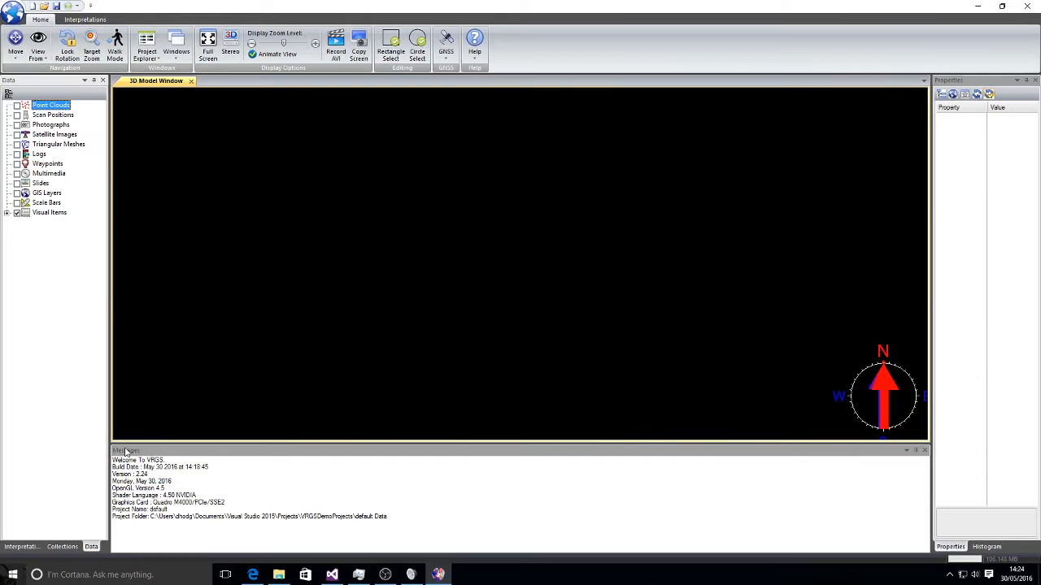
mouse_move(40, 153)
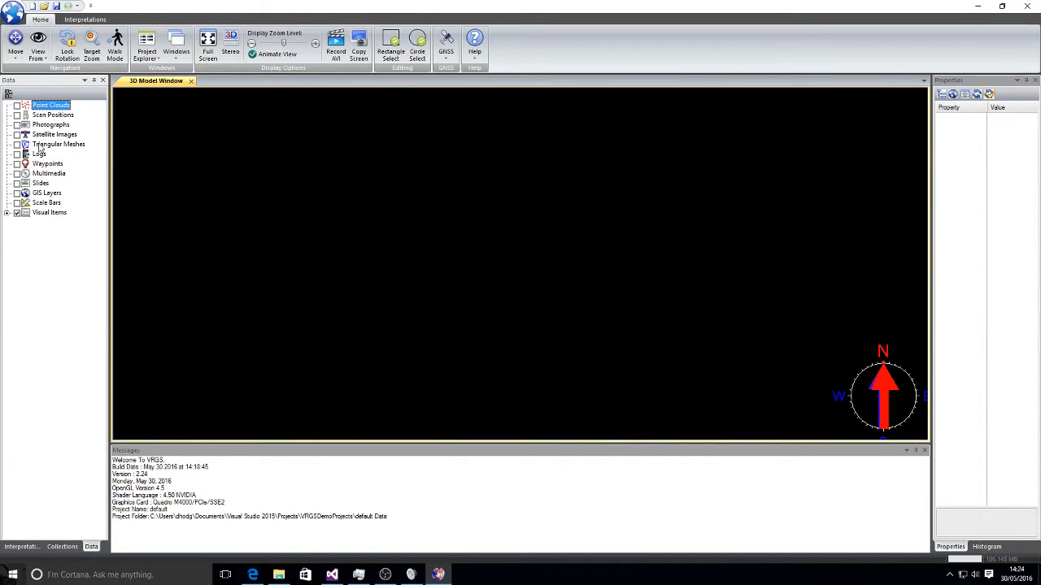
Import CavesFull.ply from the FieldData folder as a ply-format triangular mesh.
right_click(59, 144)
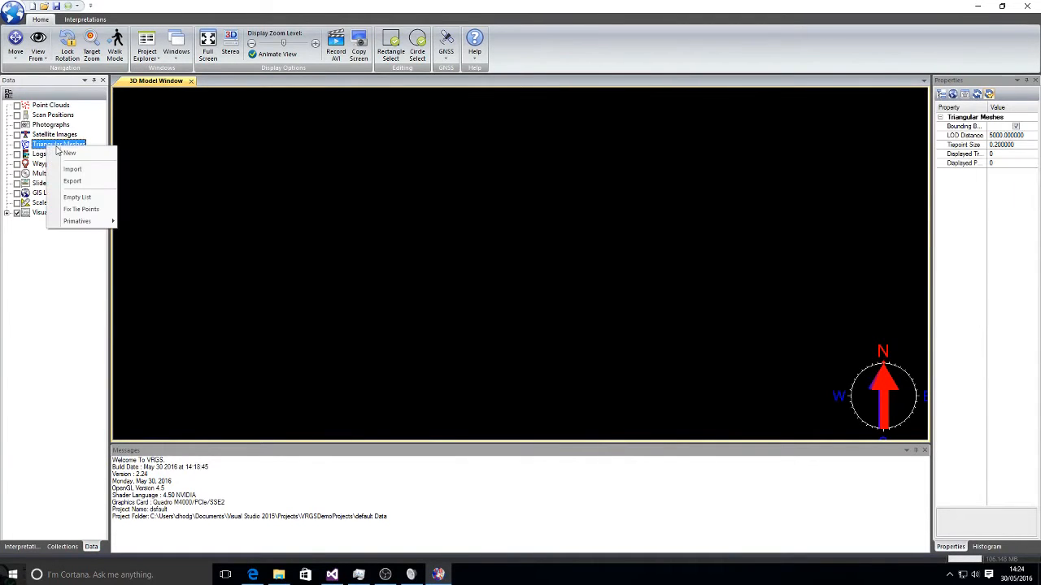
click(71, 169)
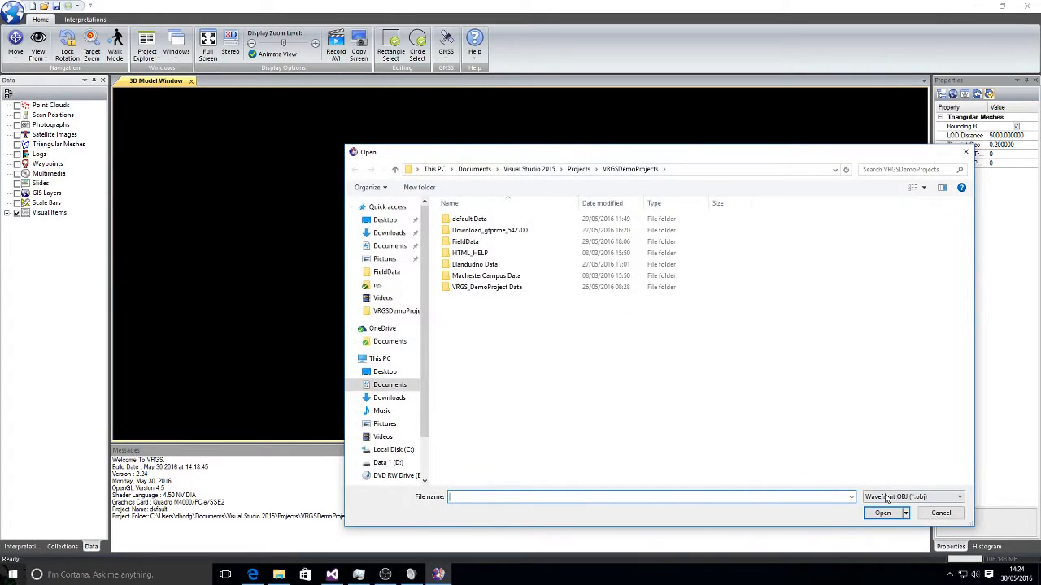
click(958, 497)
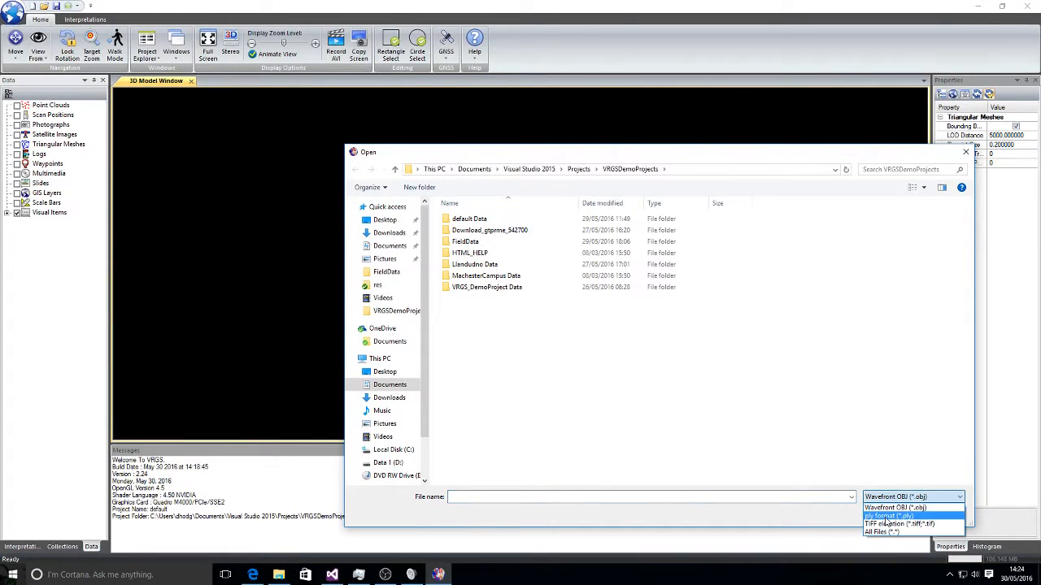
click(888, 517)
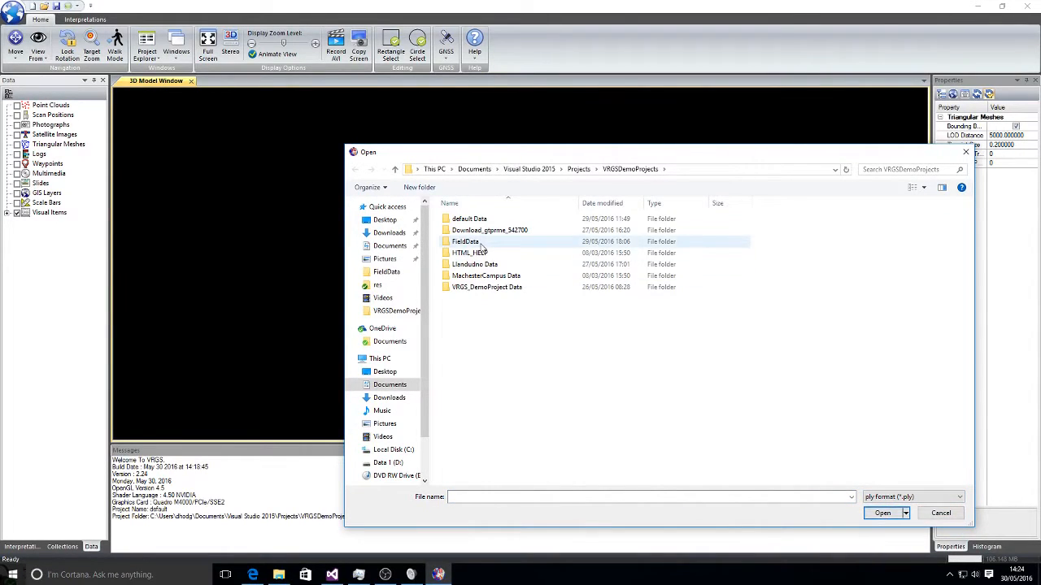
double_click(466, 241)
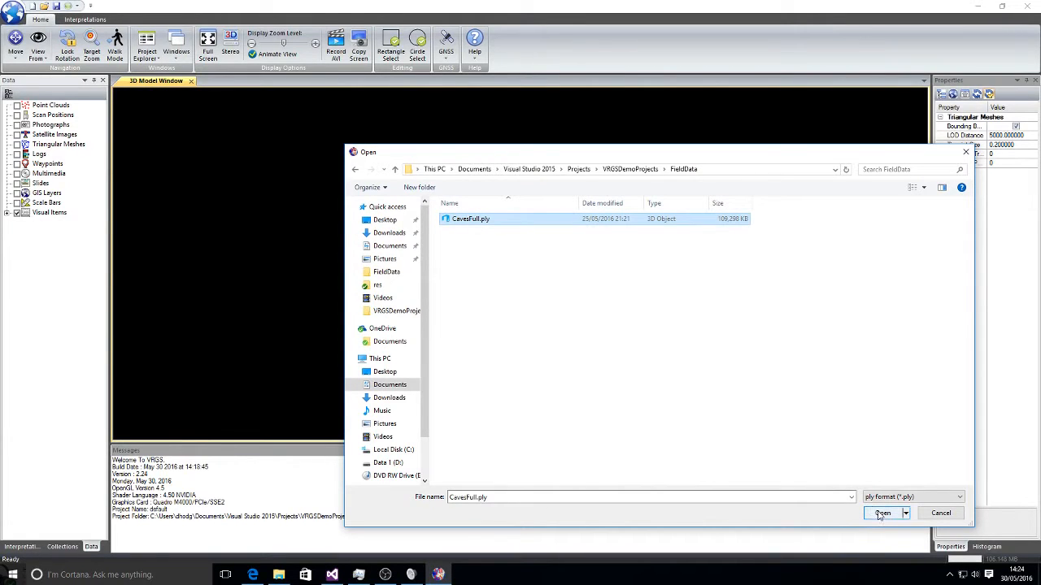
click(881, 514)
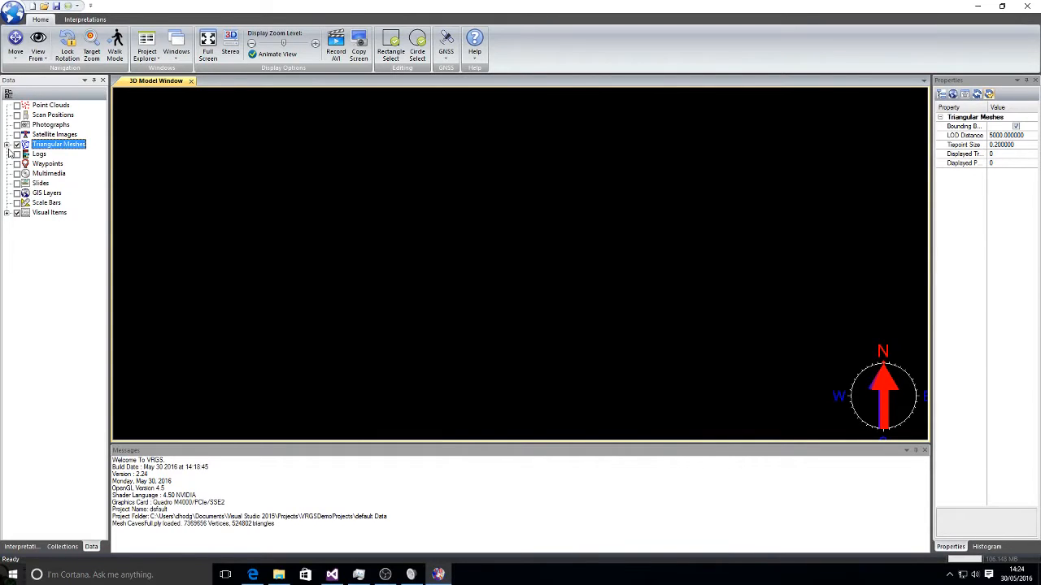
Fly to the CavesFull.ply mesh and close in on the rock face with the two yellow rulers.
right_click(62, 153)
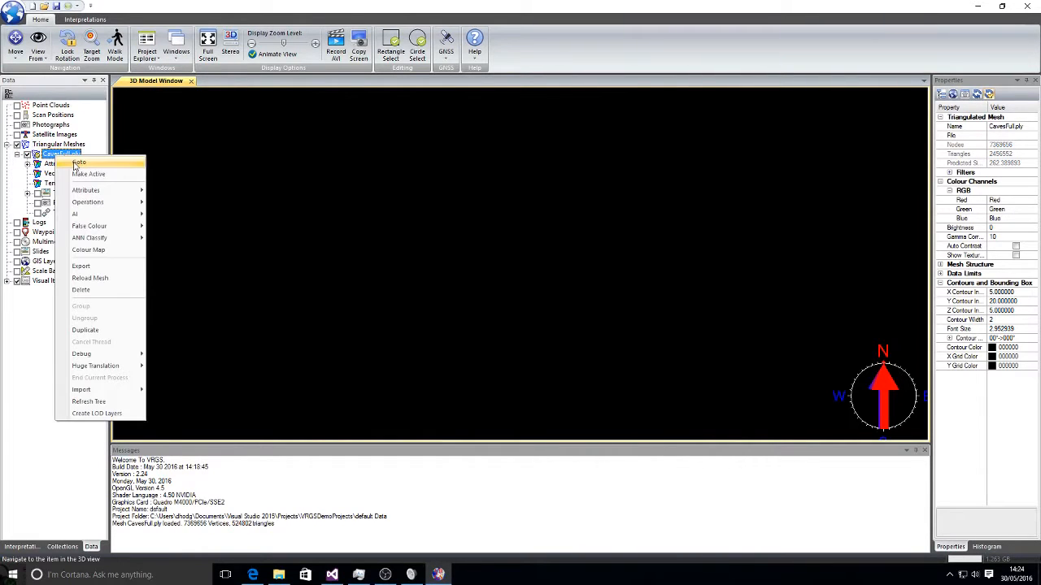
click(78, 162)
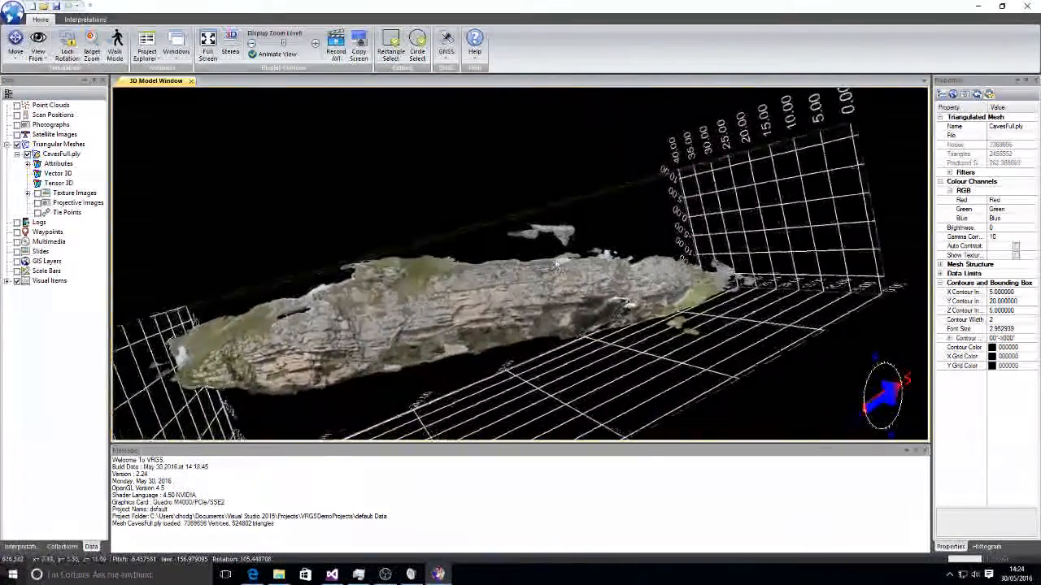
drag(557, 264, 553, 306)
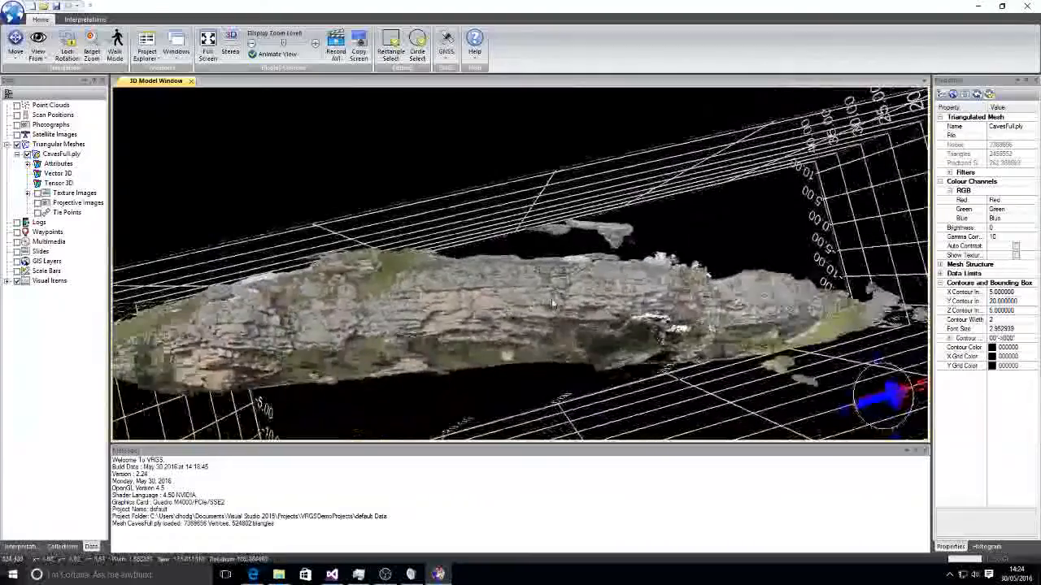
drag(553, 306, 768, 333)
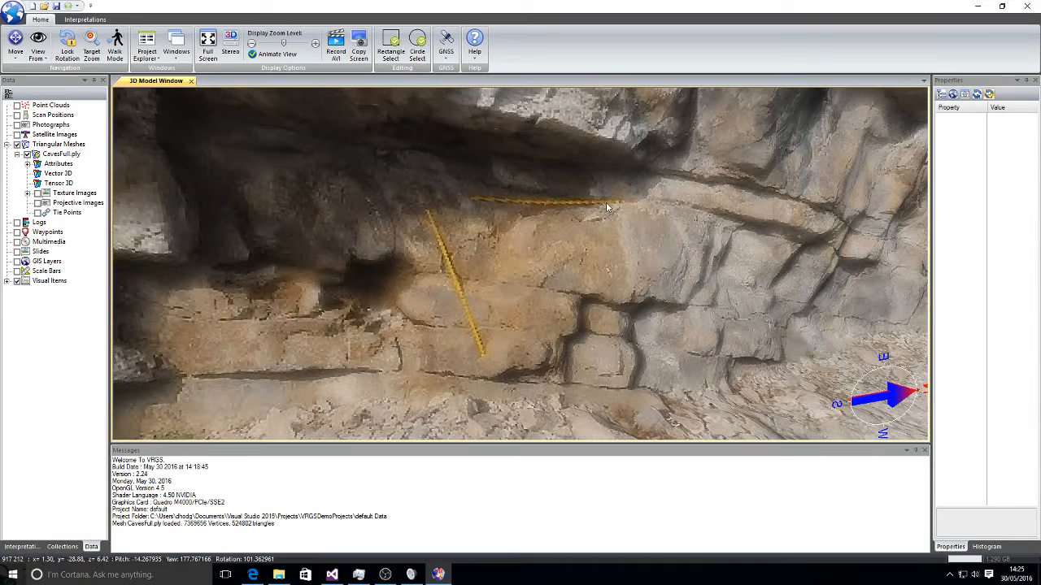
mouse_move(488, 355)
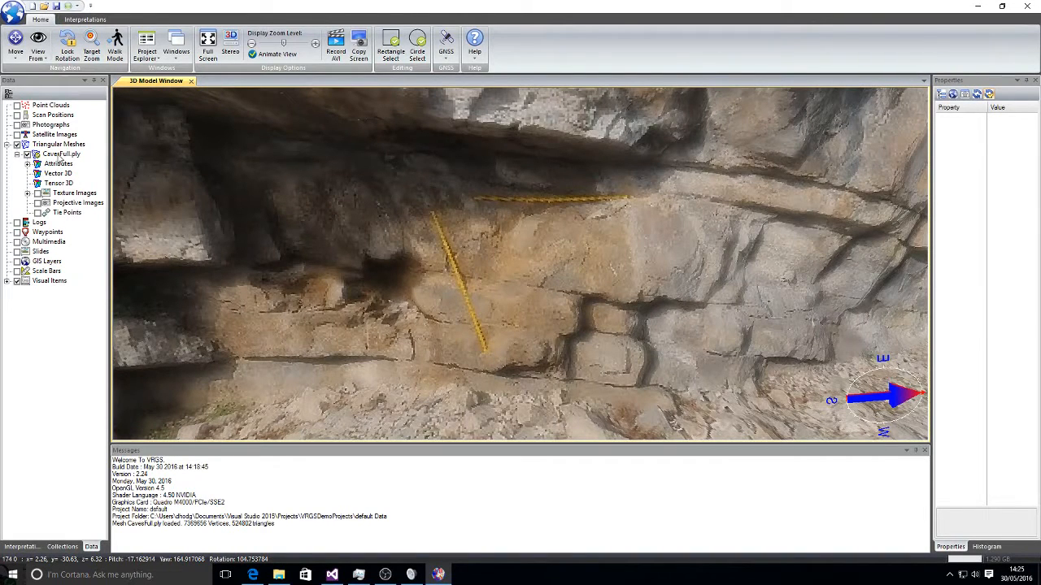
Rescale the CavesFull.ply mesh so the ruler reference distance becomes 1.
right_click(62, 152)
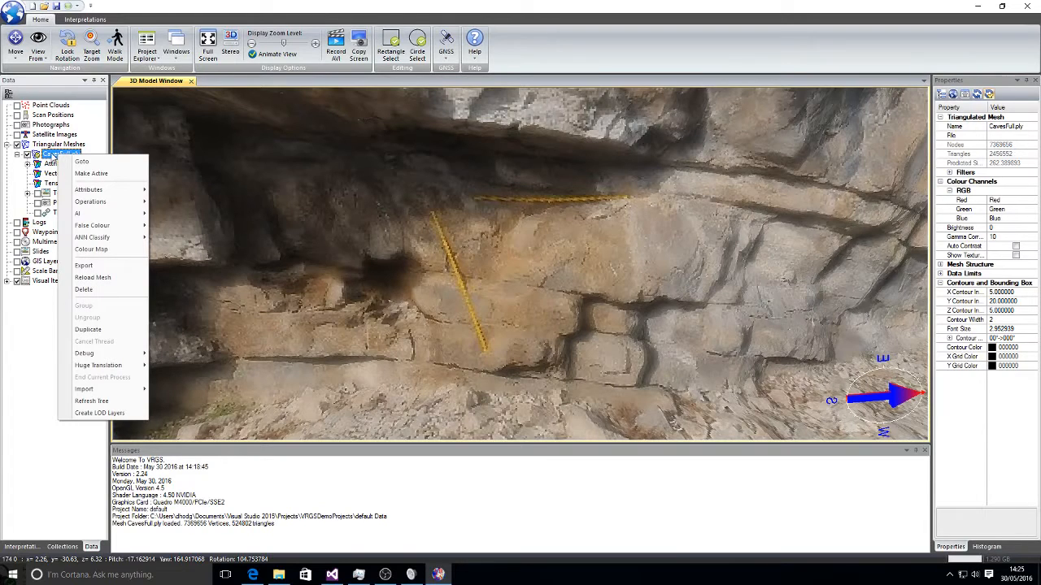
mouse_move(91, 174)
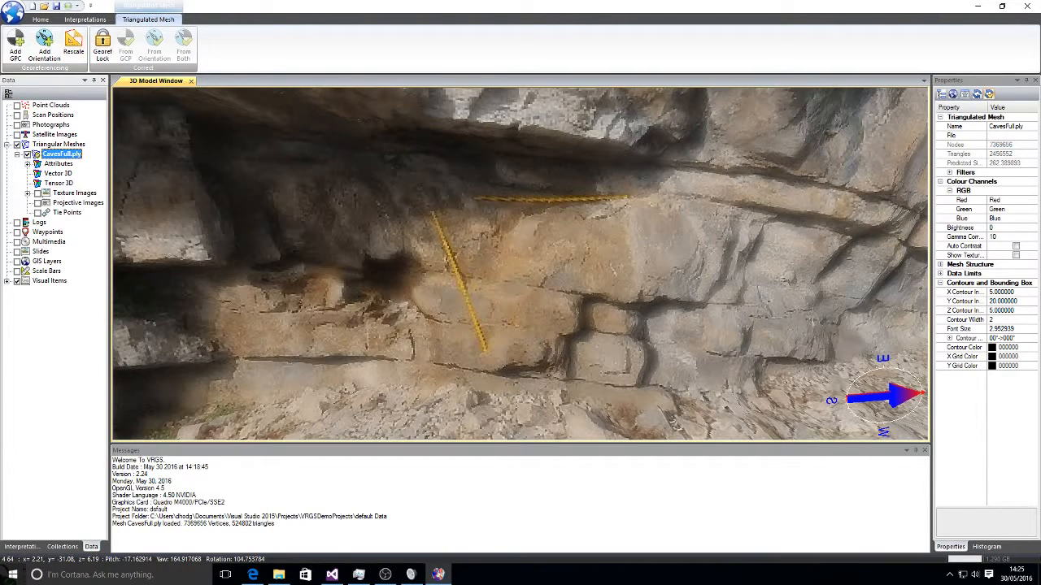
mouse_move(433, 212)
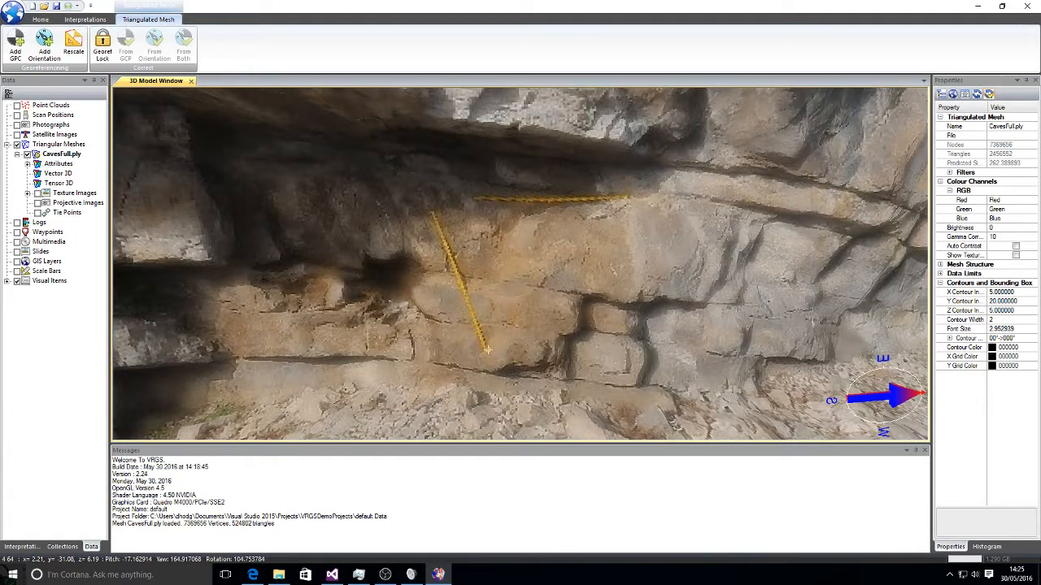
click(73, 45)
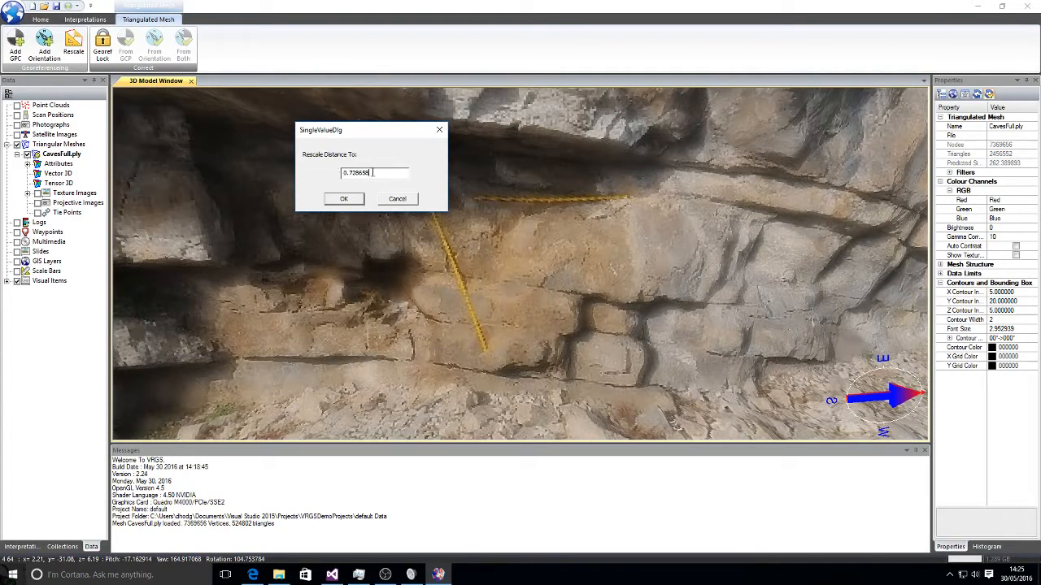
triple_click(356, 173)
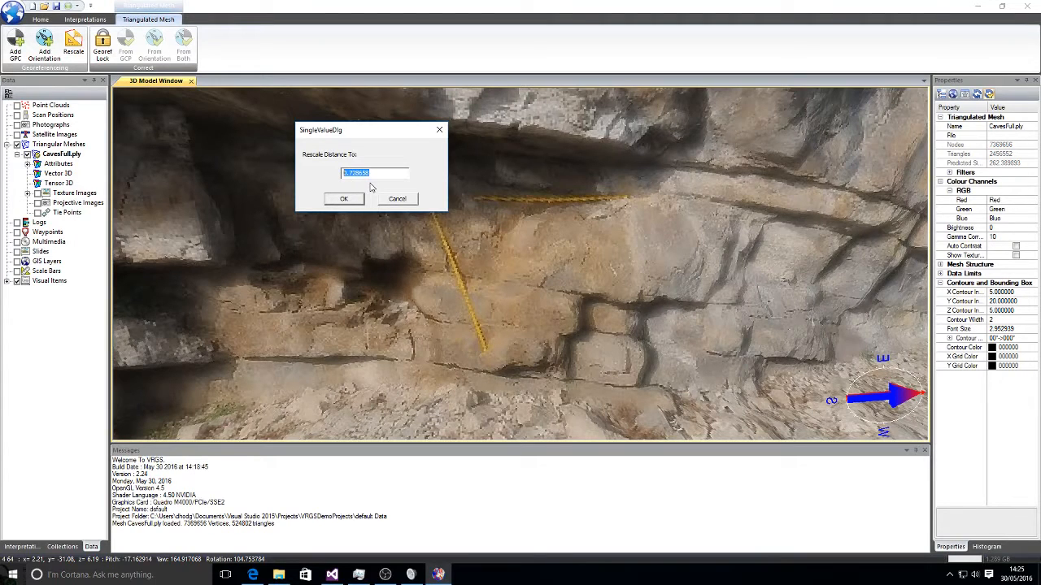
text(1)
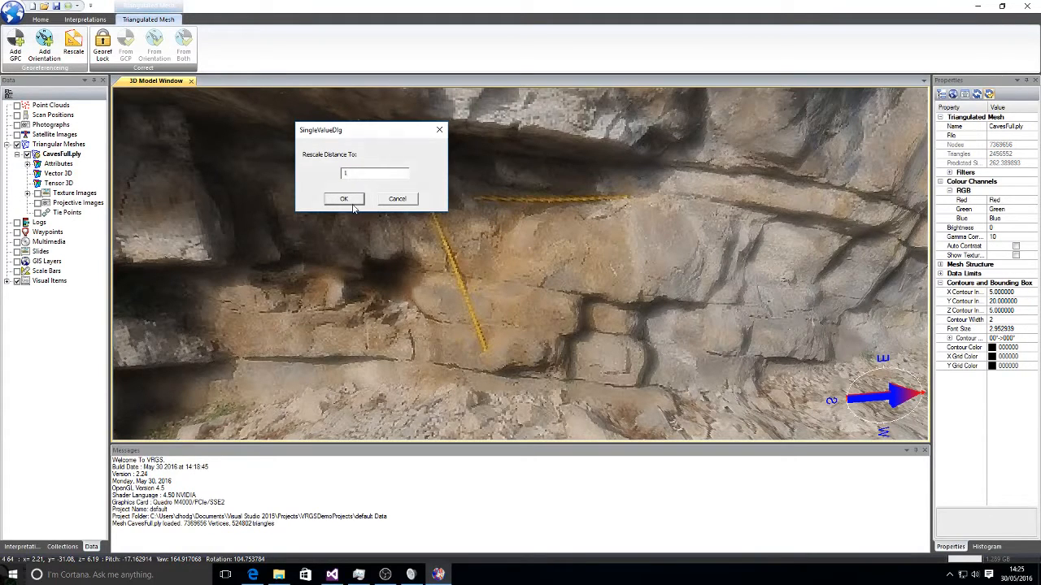
click(345, 199)
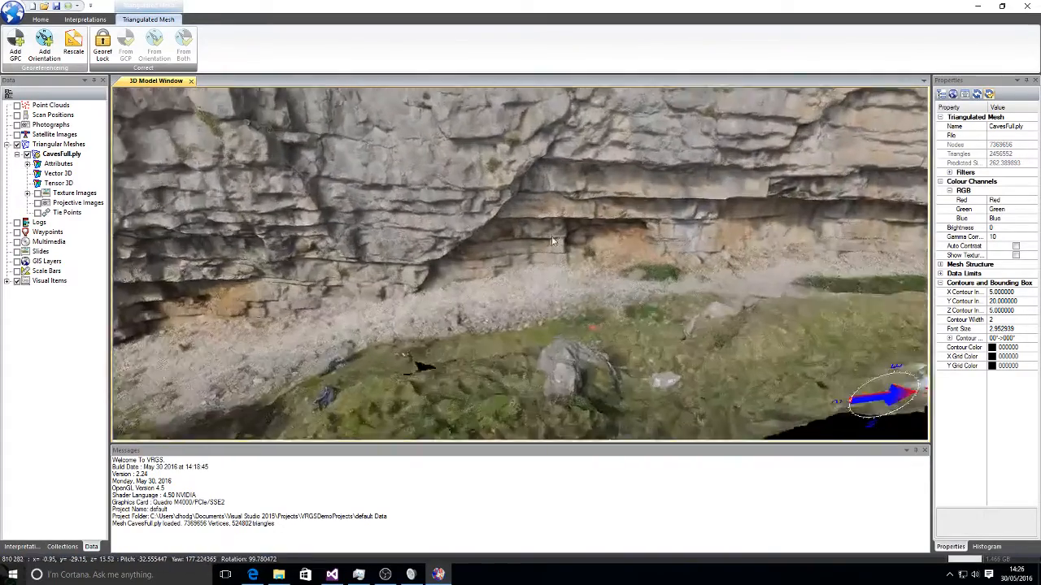
Add a default orientation (dip 0, azimuth 0) on the mesh at the yellow rulers.
drag(553, 244, 618, 187)
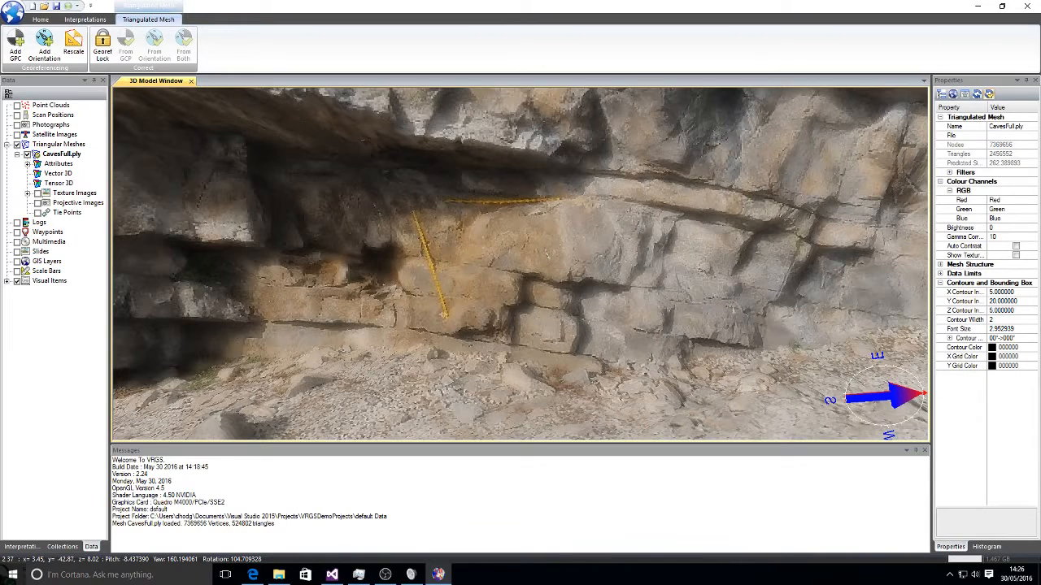
mouse_move(417, 213)
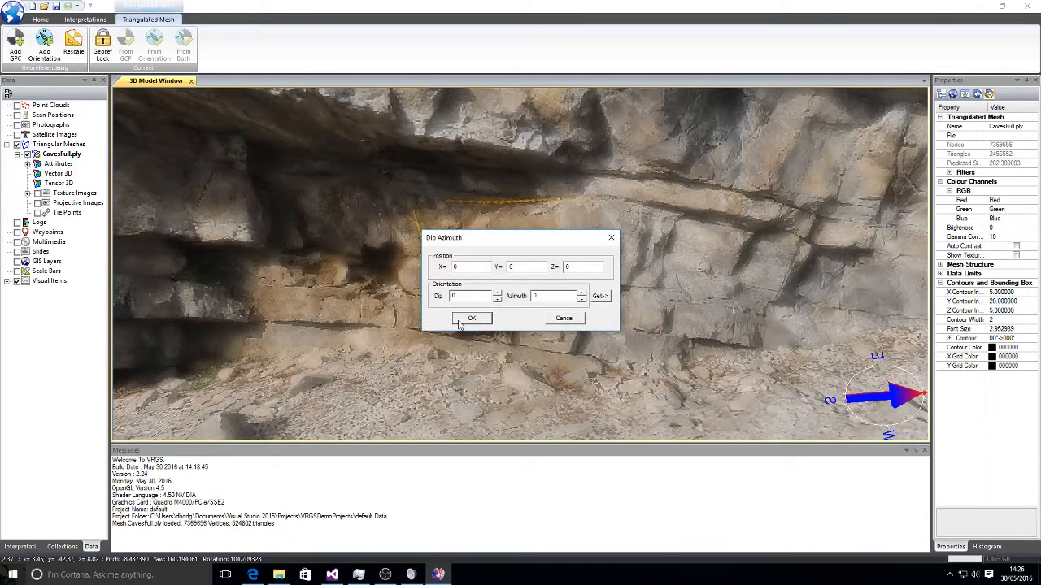
click(472, 317)
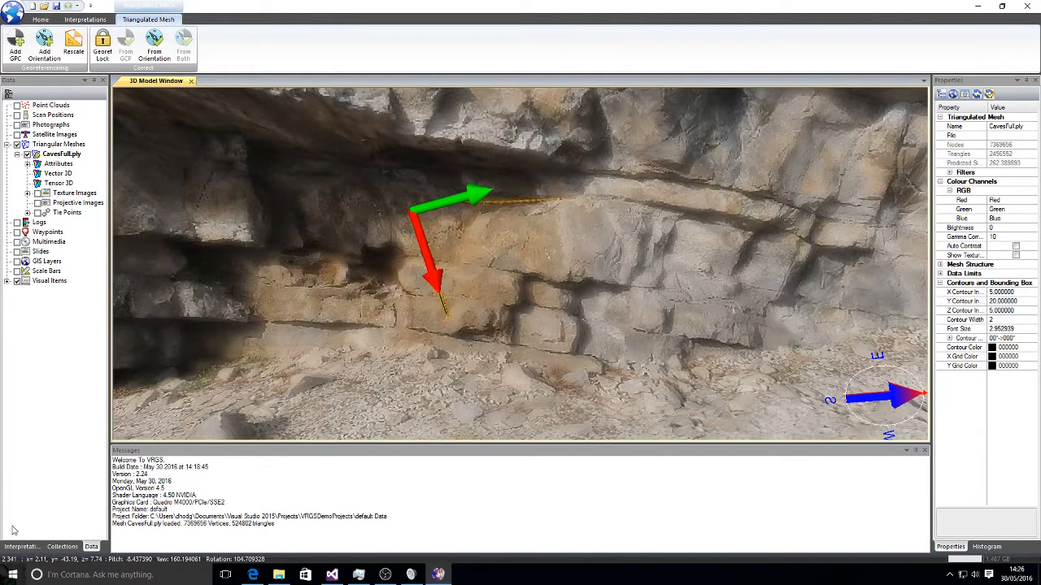
Import plunges from FieldData/line.csv, listing Locality 2 through Locality 13.
click(20, 546)
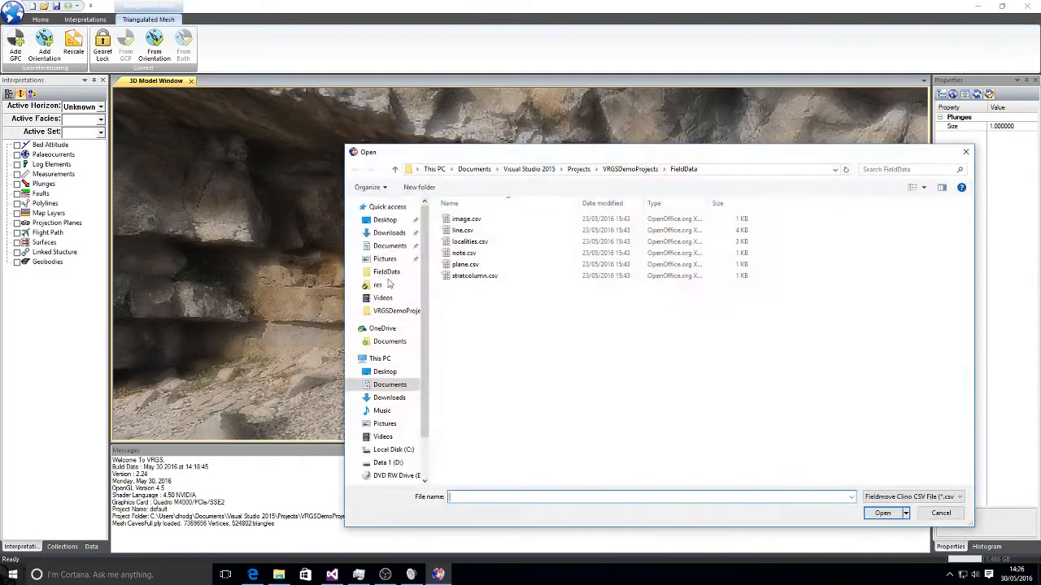
mouse_move(725, 405)
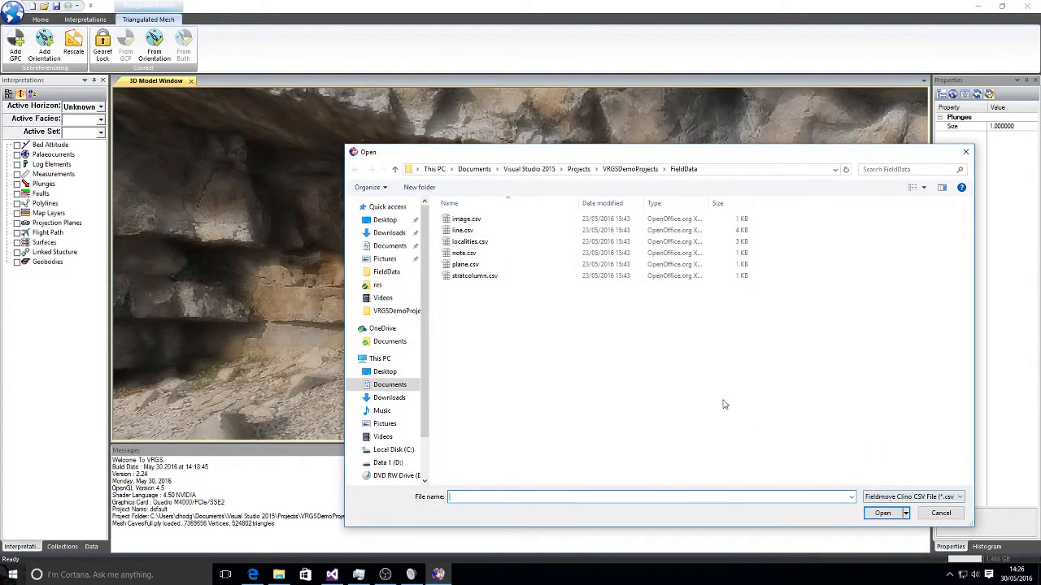
click(462, 231)
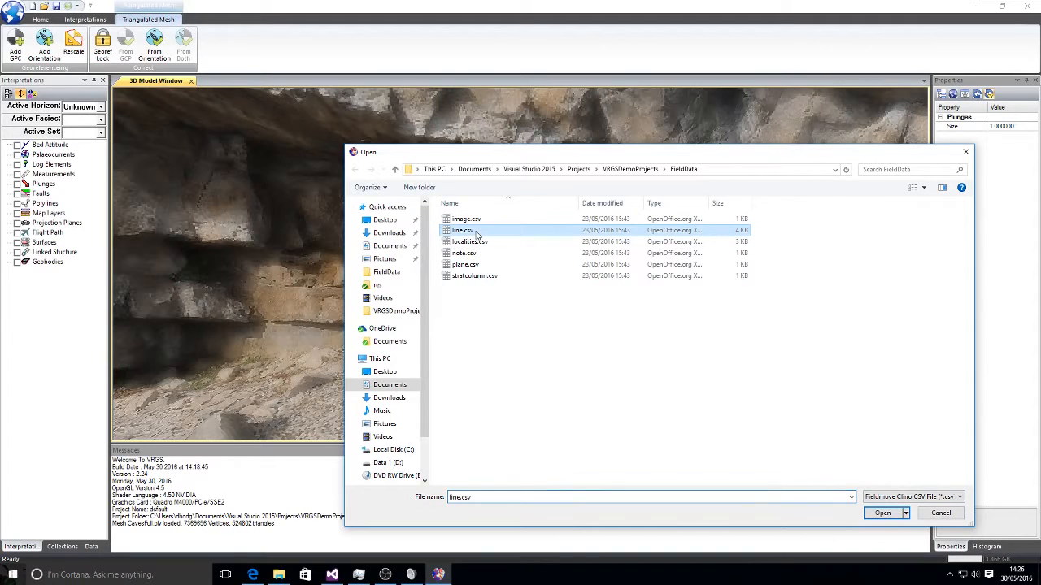
click(881, 514)
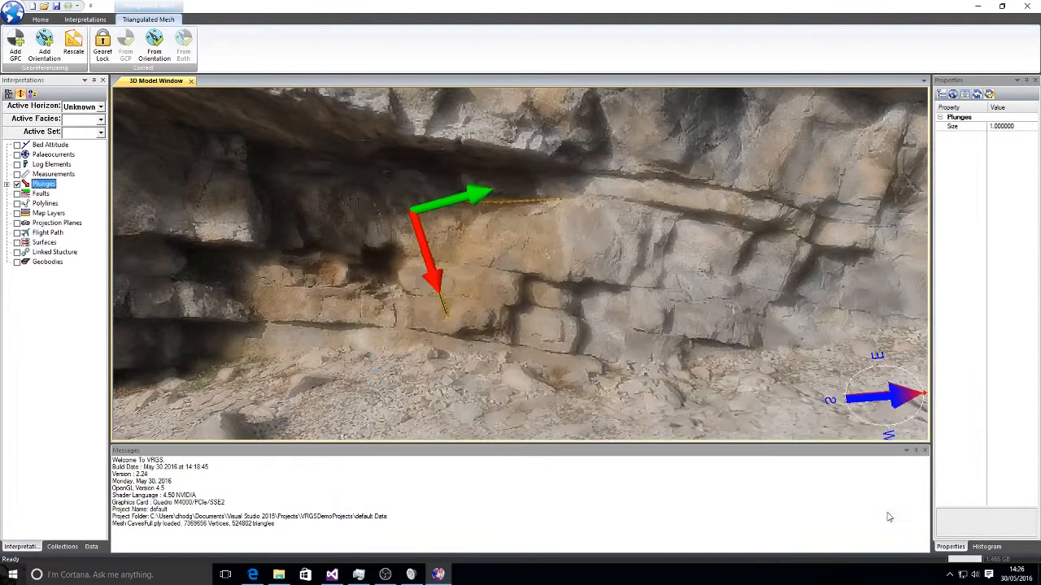
click(7, 184)
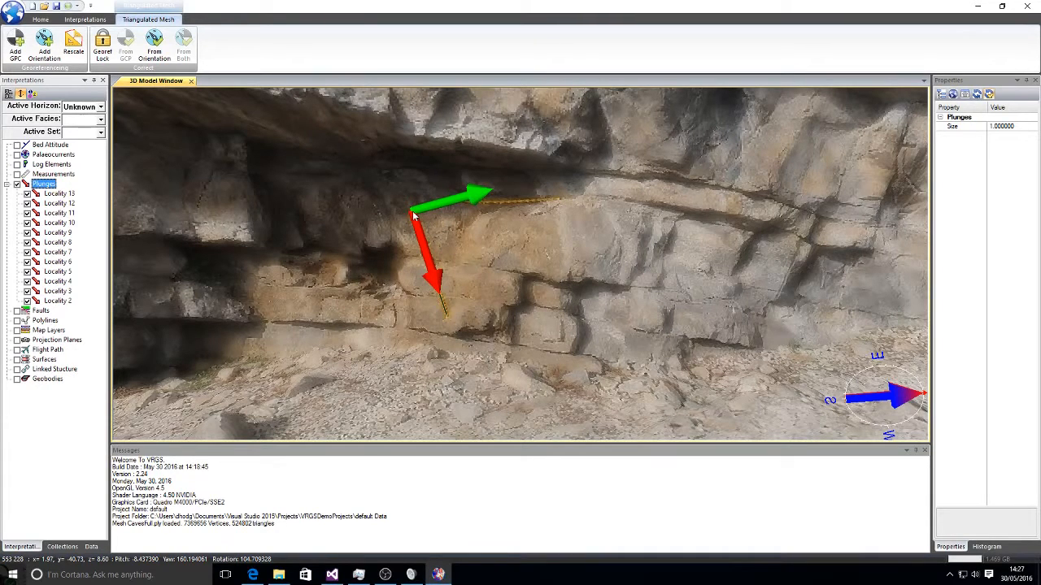
mouse_move(445, 309)
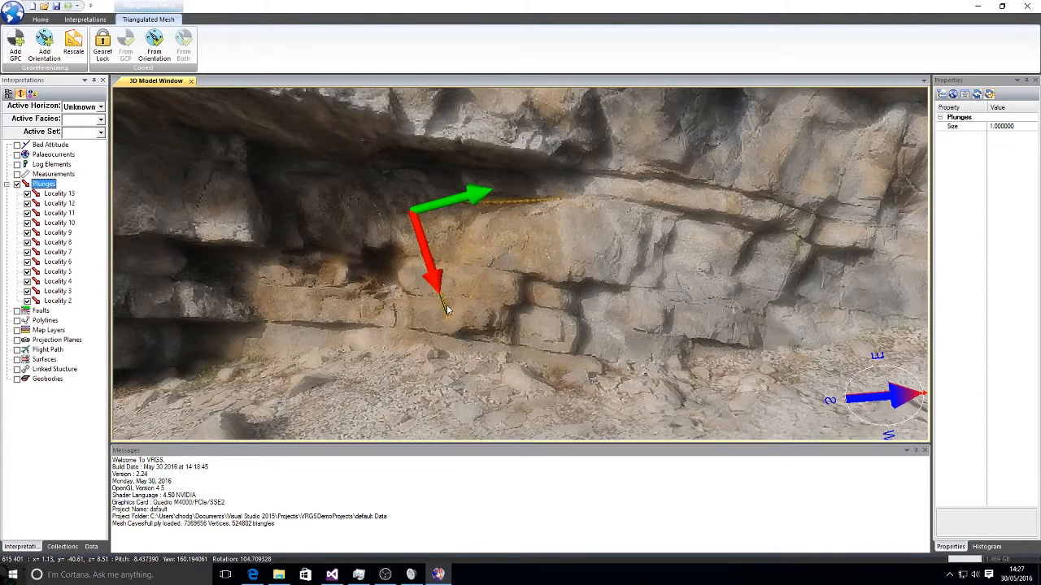
mouse_move(280, 231)
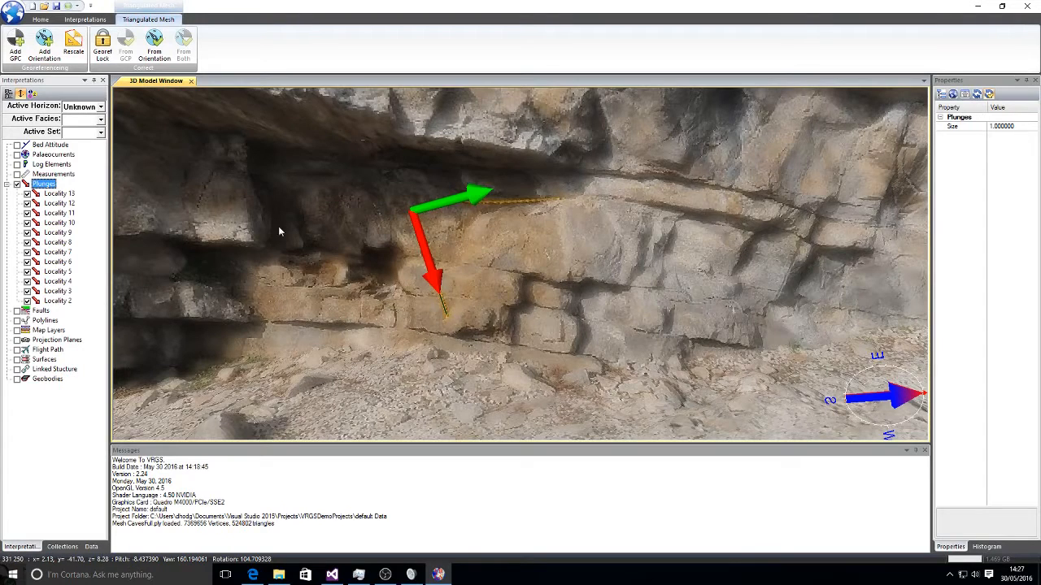
Copy Locality 2's plunge and azimuth (about 72.86, 85.04) into the CavesFull.ply tie point's target dip and azimuth.
click(56, 299)
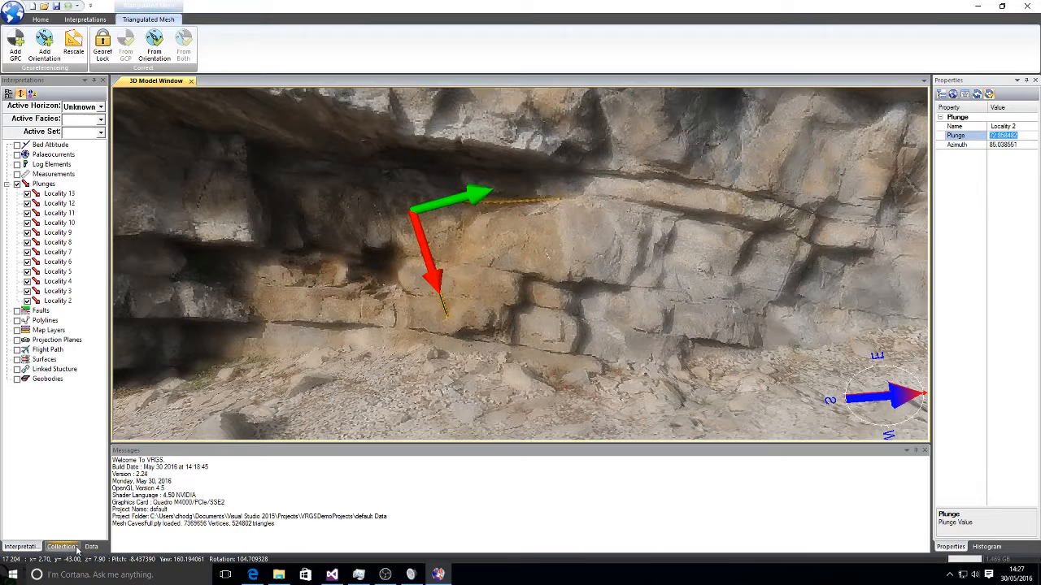
click(91, 547)
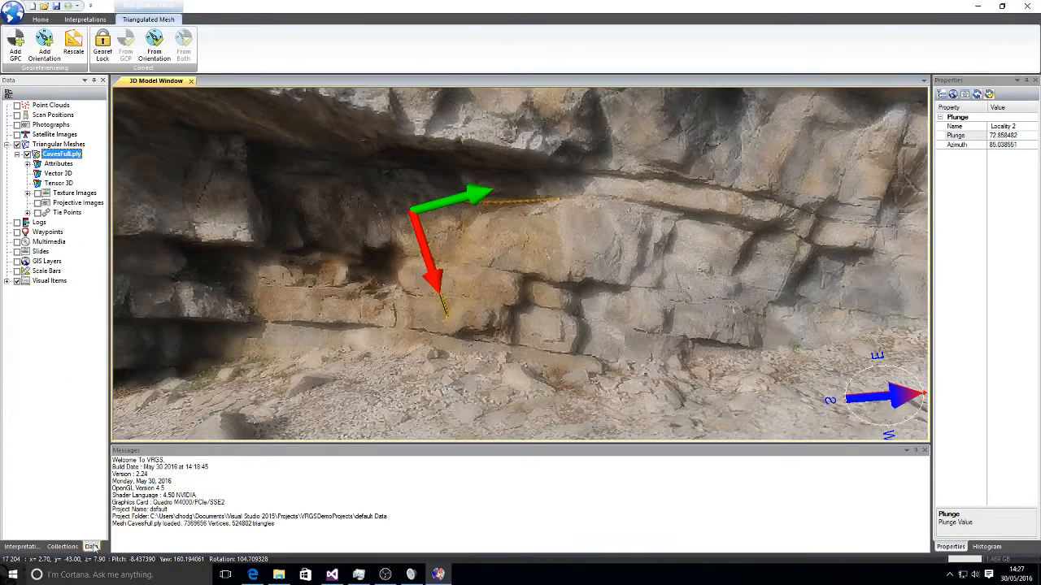
click(39, 192)
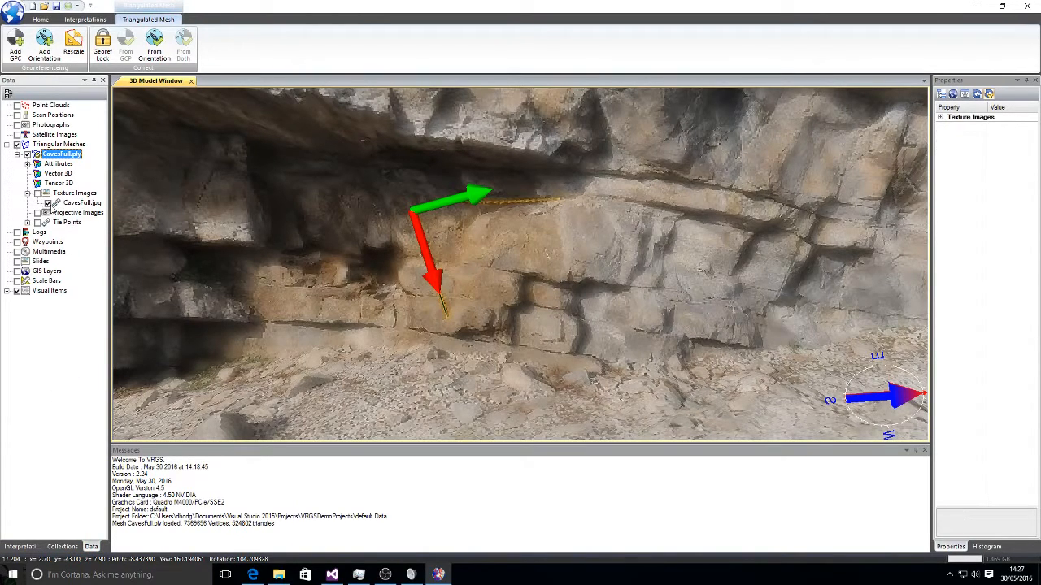
click(39, 222)
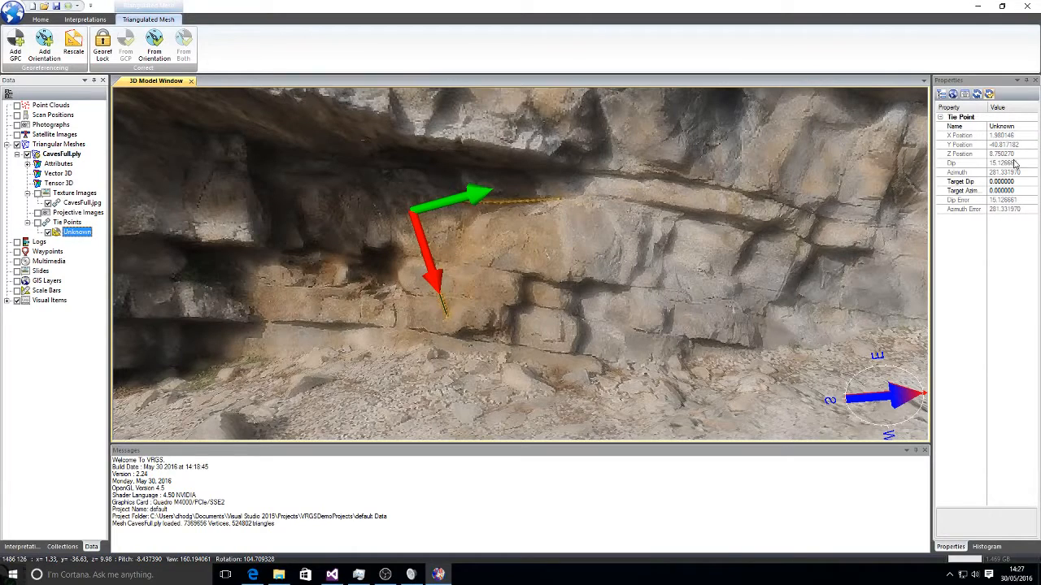
click(1000, 182)
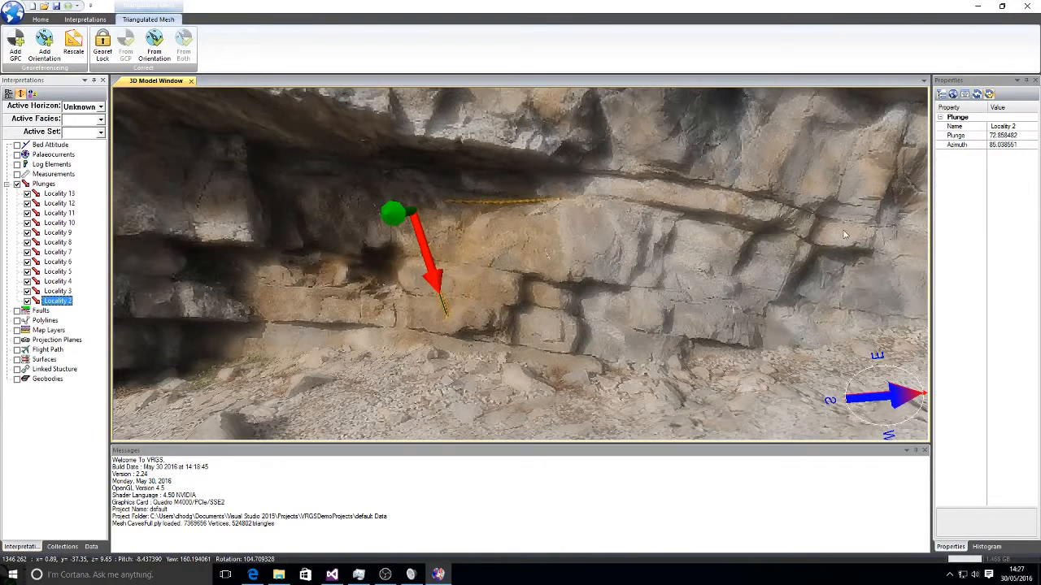
double_click(1005, 144)
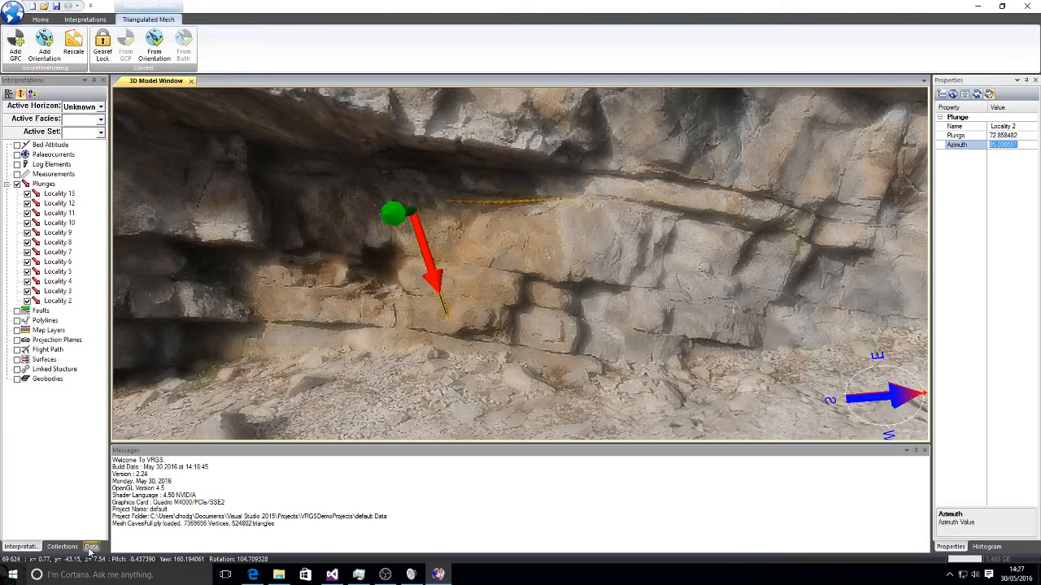
click(91, 547)
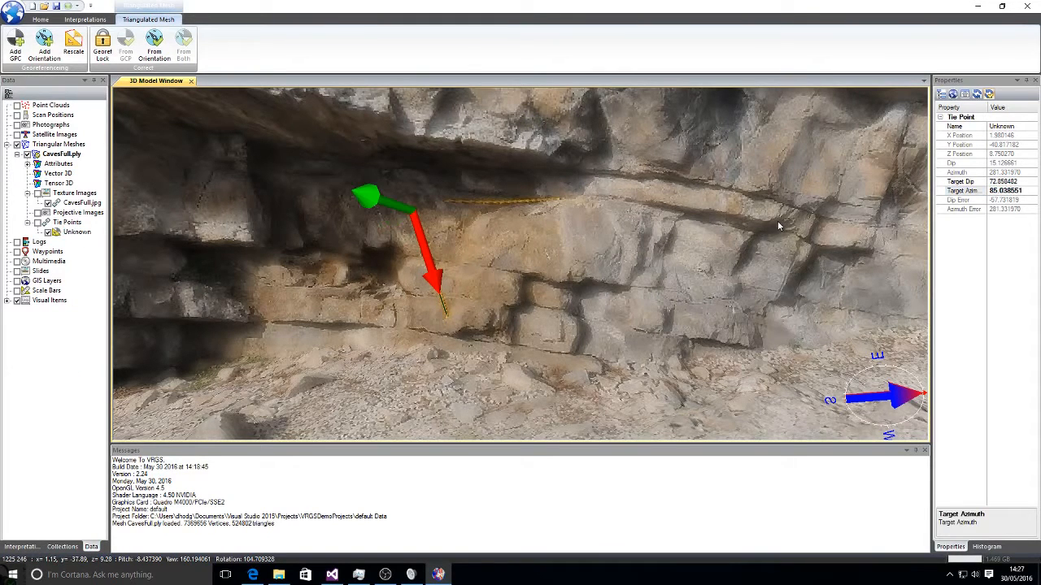
mouse_move(413, 213)
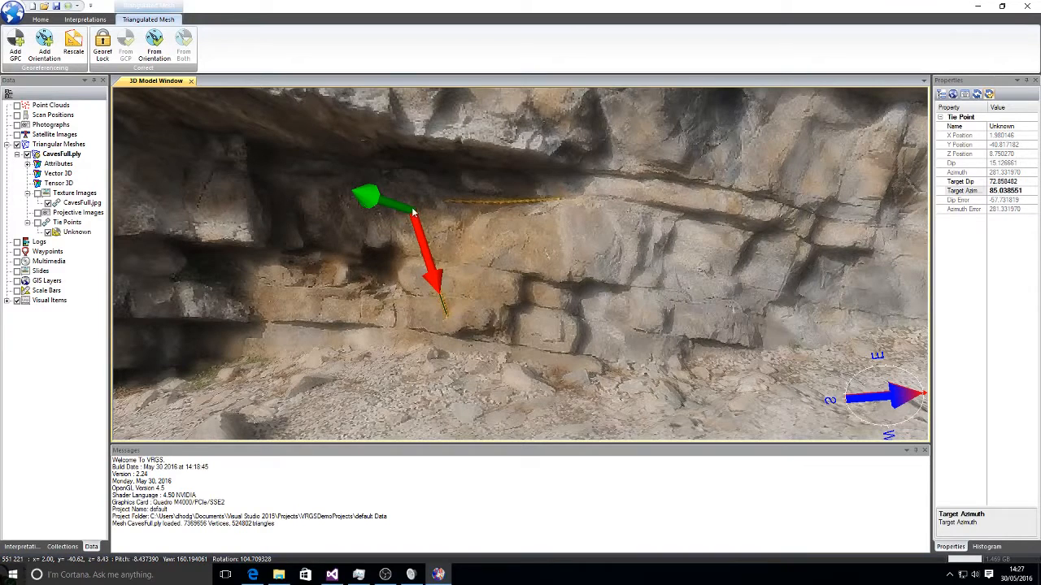
mouse_move(400, 211)
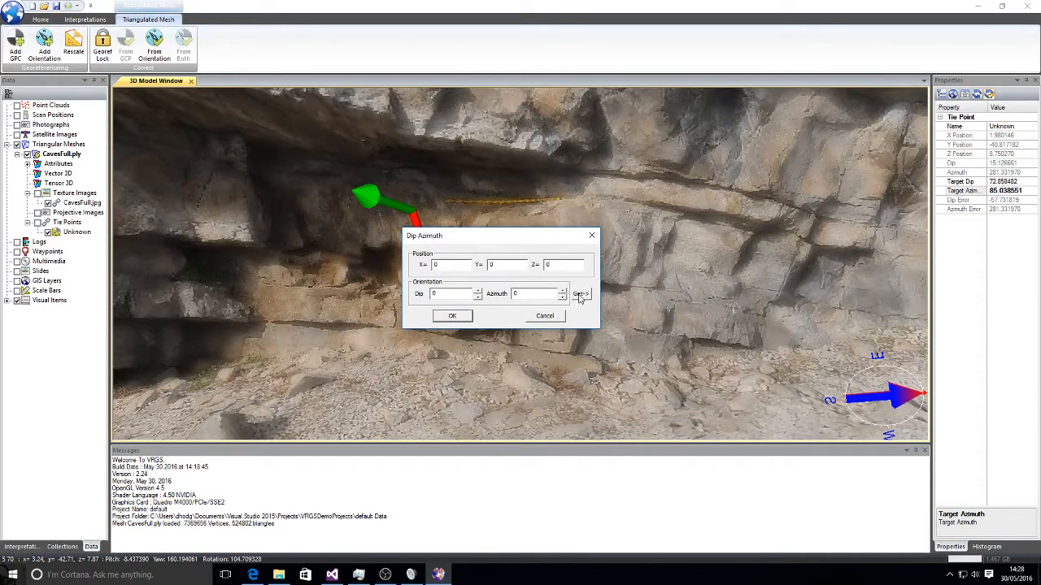
Constrain the mesh orientation with Locality 2's position, dip and azimuth, reorienting the outcrop.
click(581, 292)
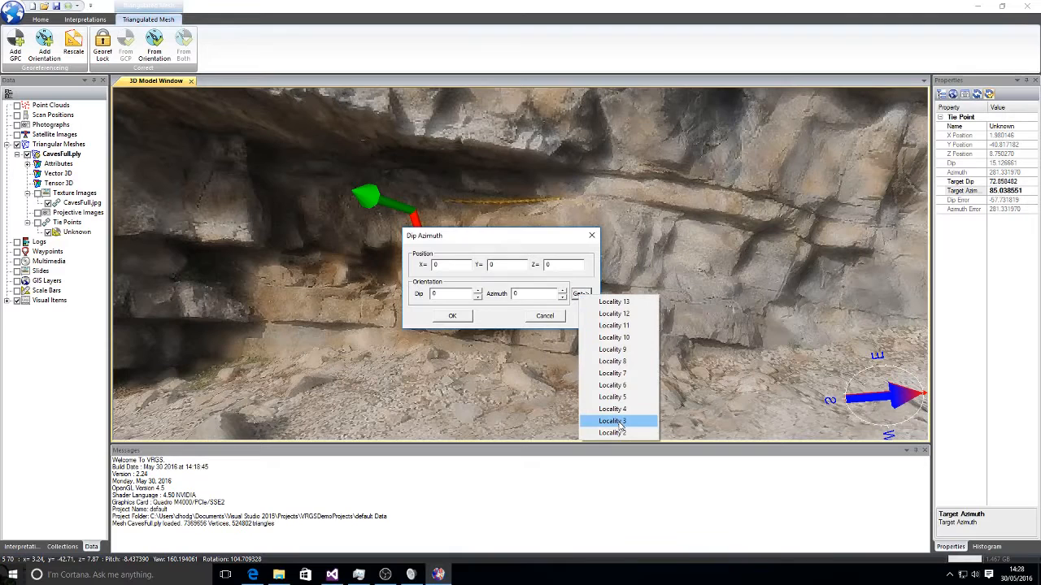
click(611, 422)
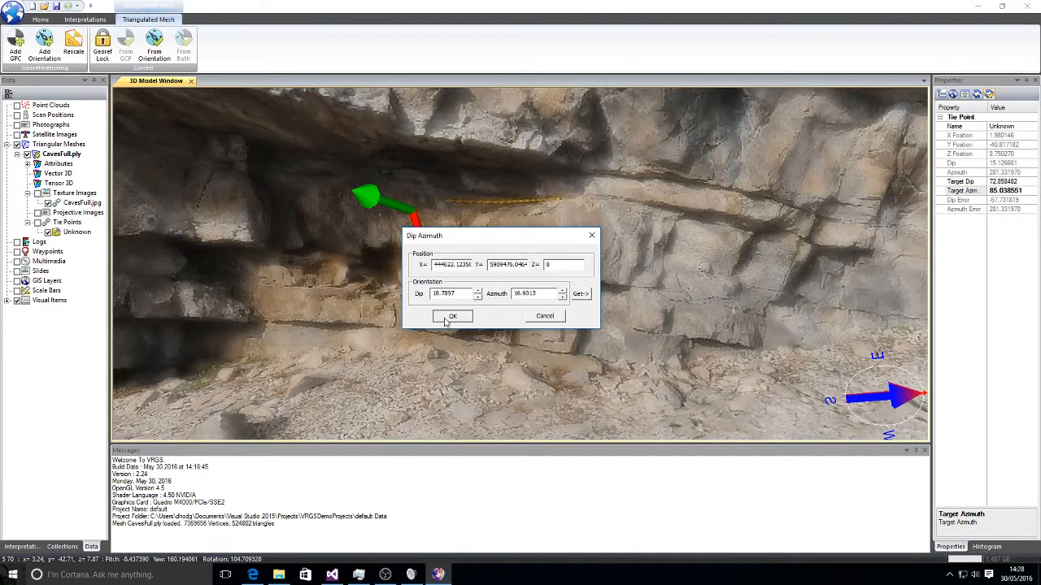
click(452, 316)
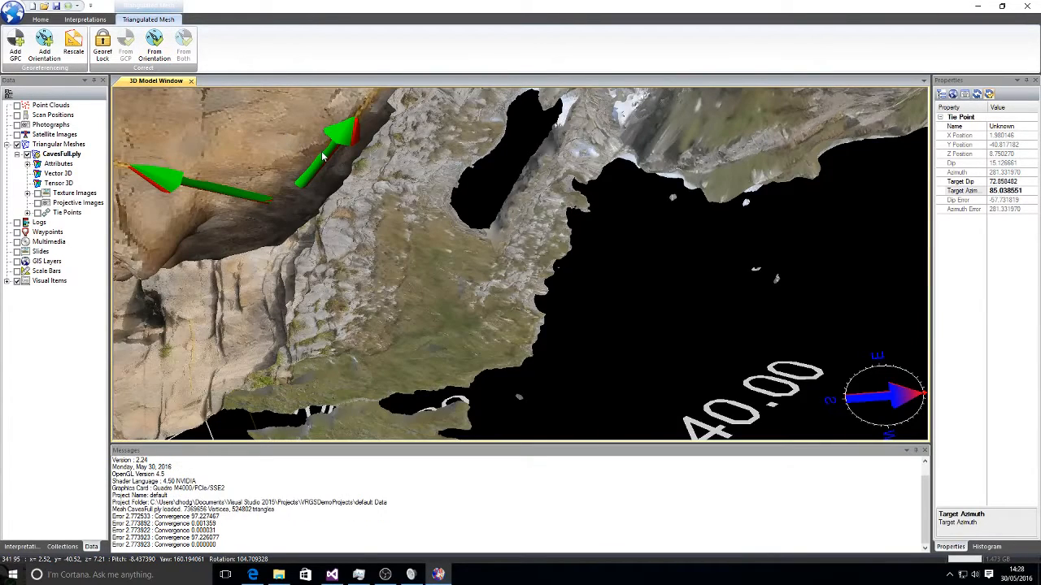
drag(325, 155, 407, 187)
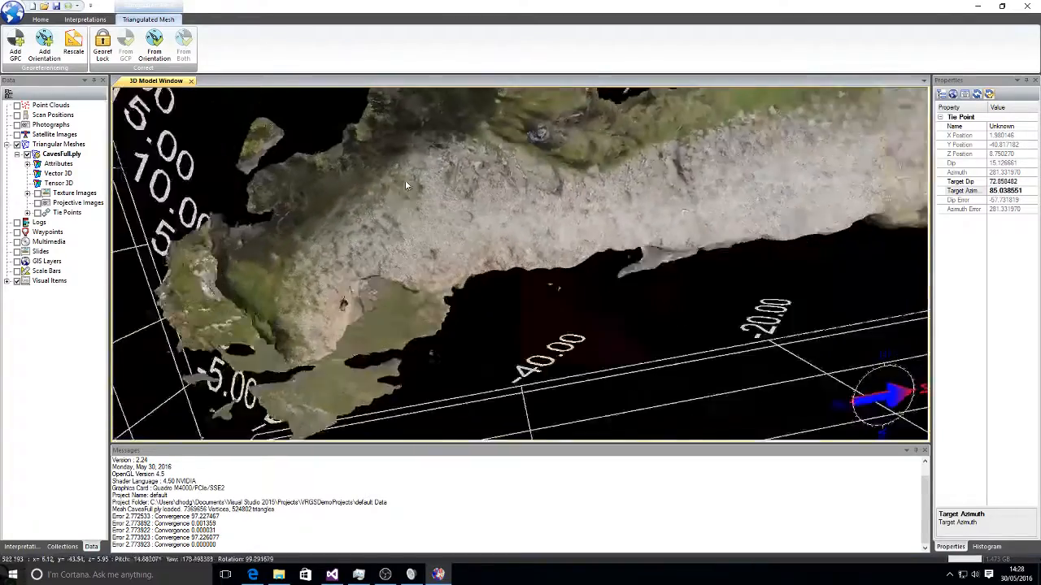
drag(407, 186, 459, 247)
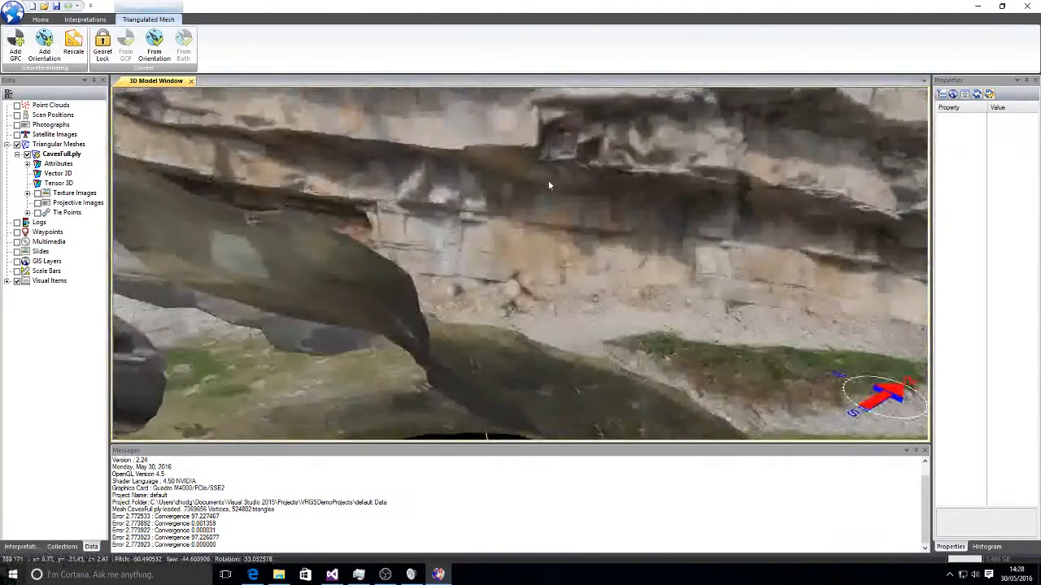
Add orientation constraints from two more ruler localities along the outcrop wall and cave opening.
drag(550, 186, 414, 193)
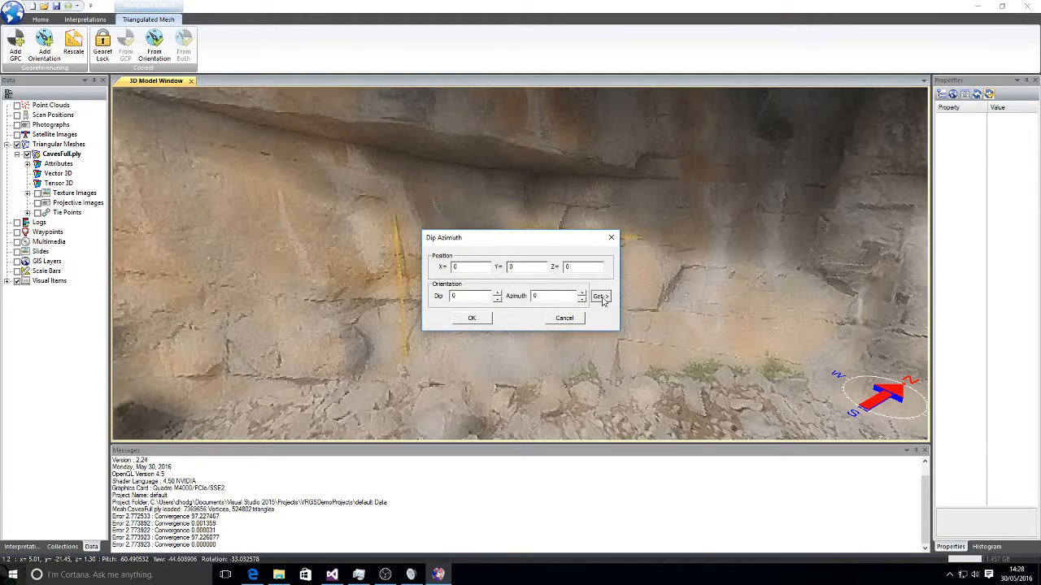
click(601, 296)
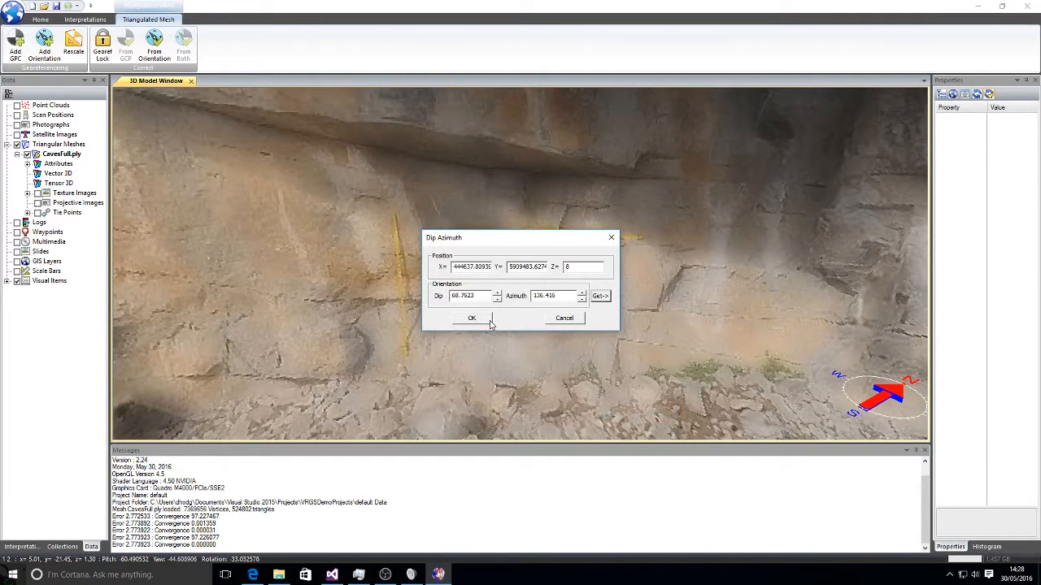
click(472, 318)
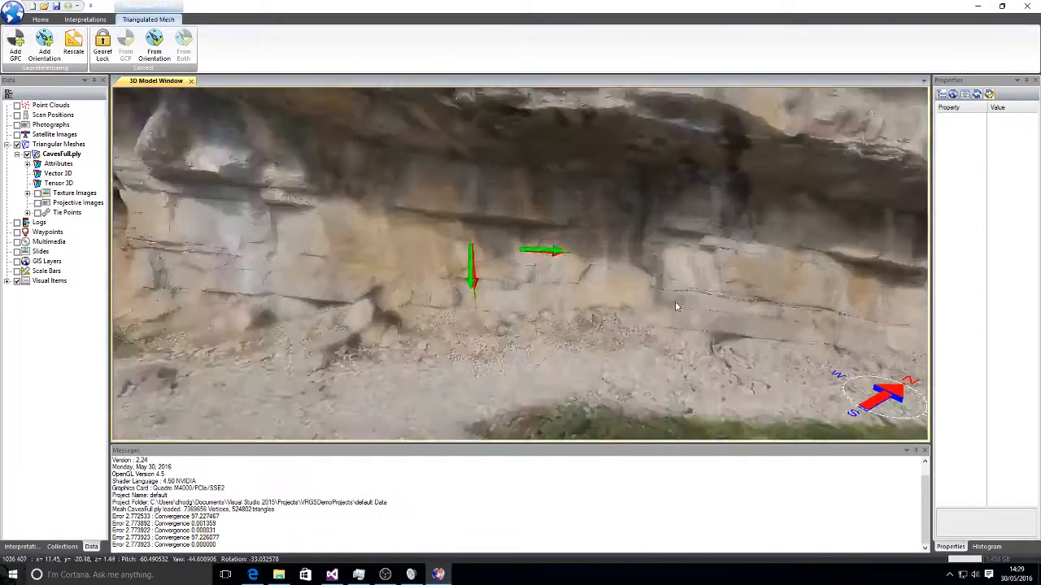
drag(675, 305, 415, 202)
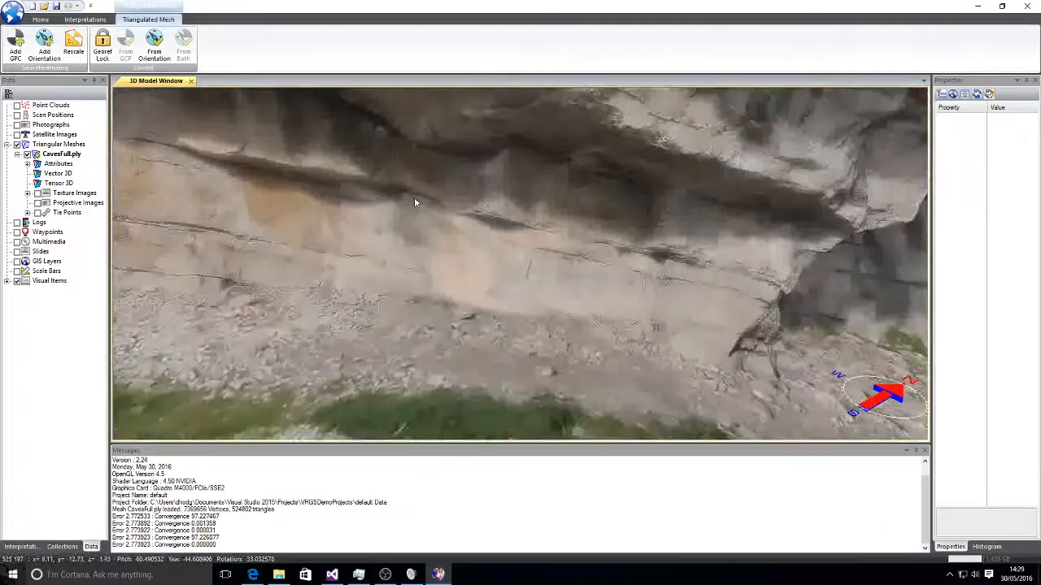
drag(415, 204, 683, 260)
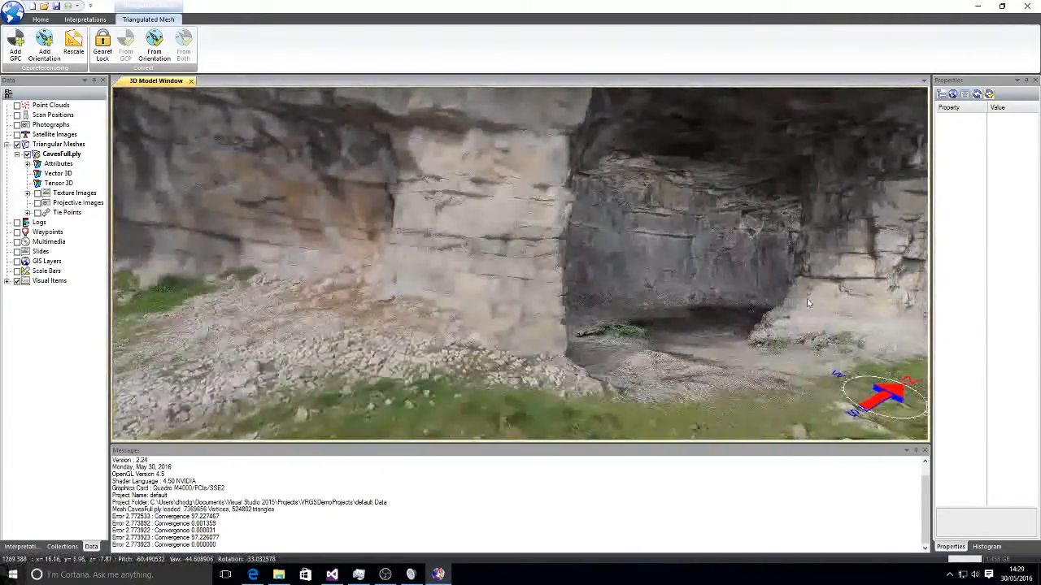
drag(810, 304, 634, 271)
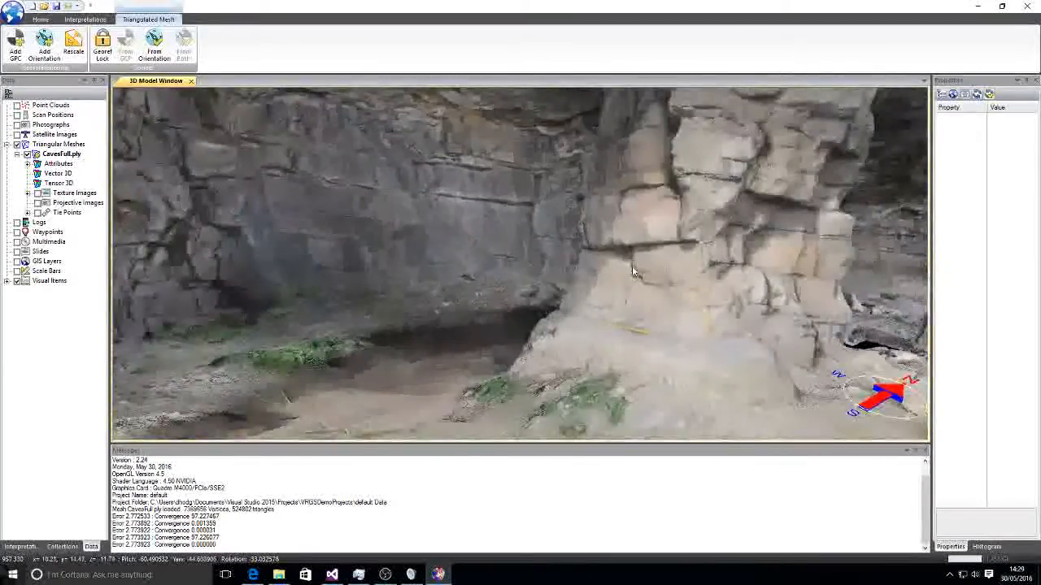
drag(634, 269, 577, 247)
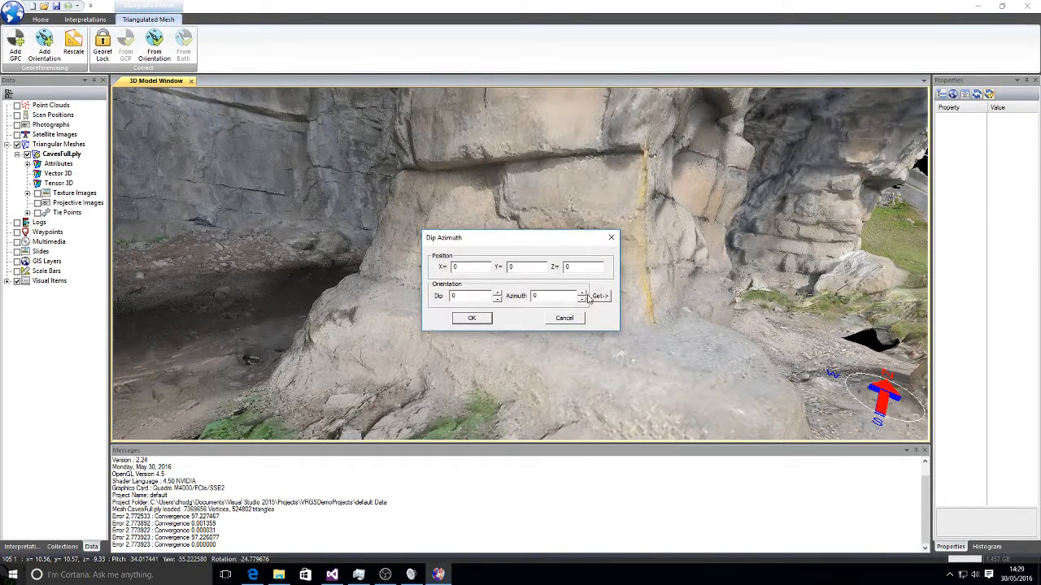
click(598, 296)
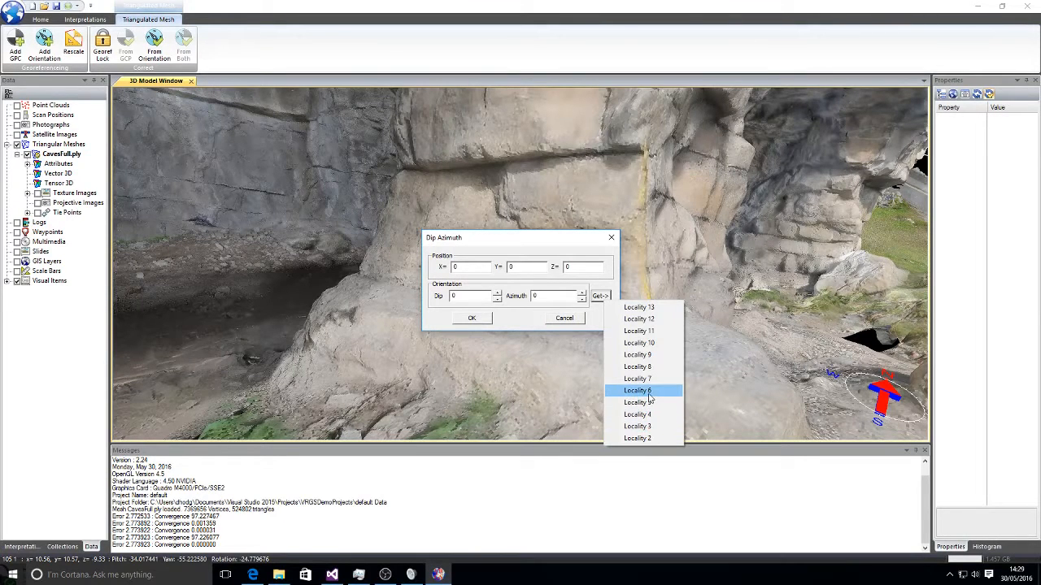
click(637, 391)
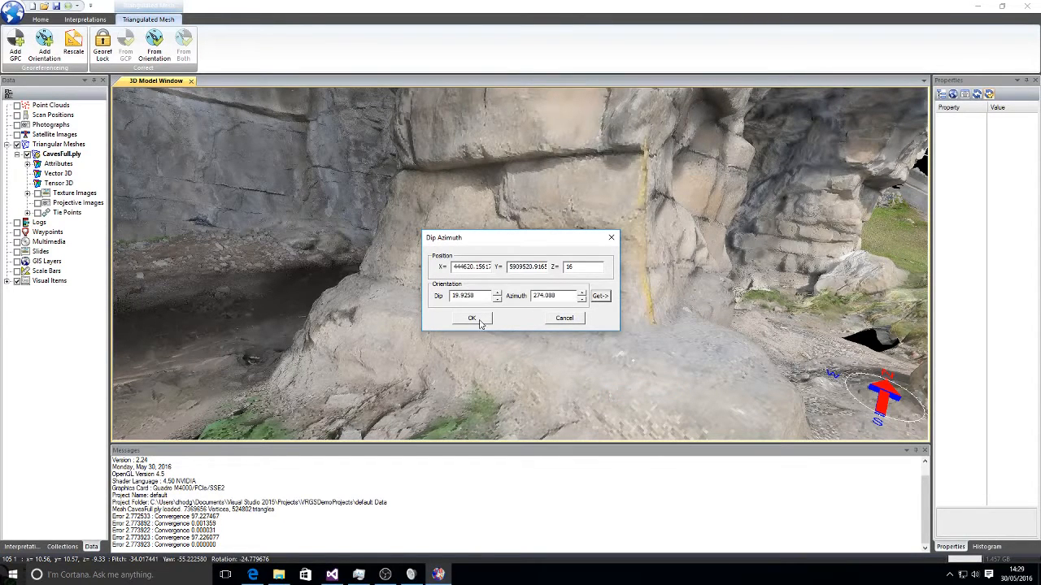
click(472, 317)
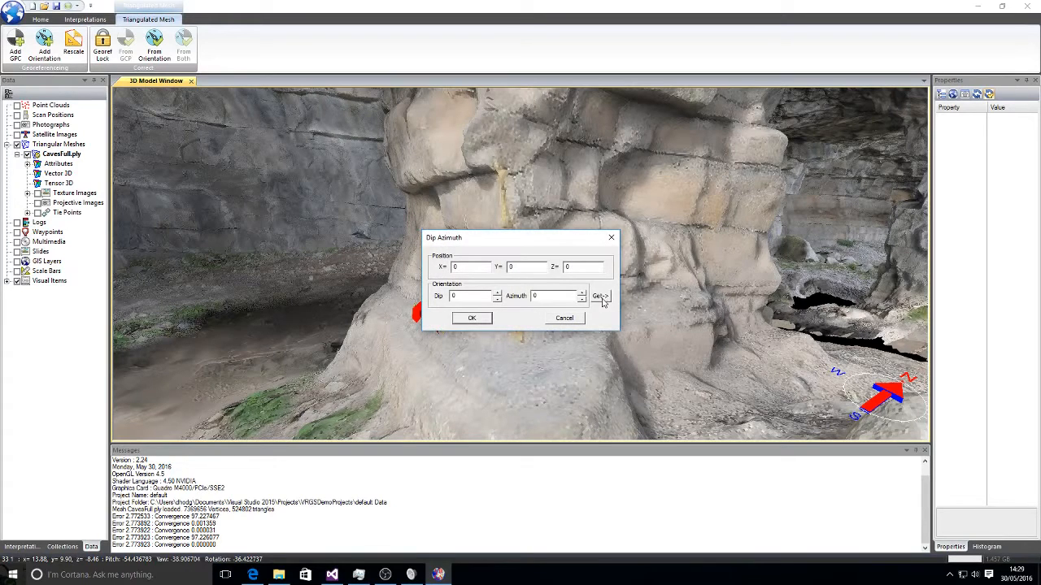
Add orientation constraints from three further rulers, including the rock pillar and the dark wall.
click(600, 296)
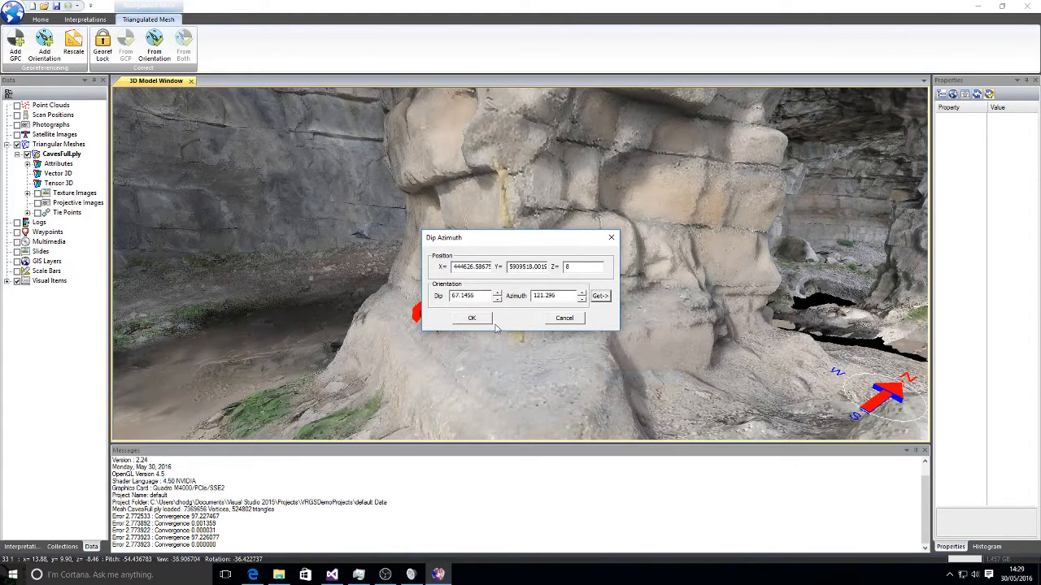
click(471, 318)
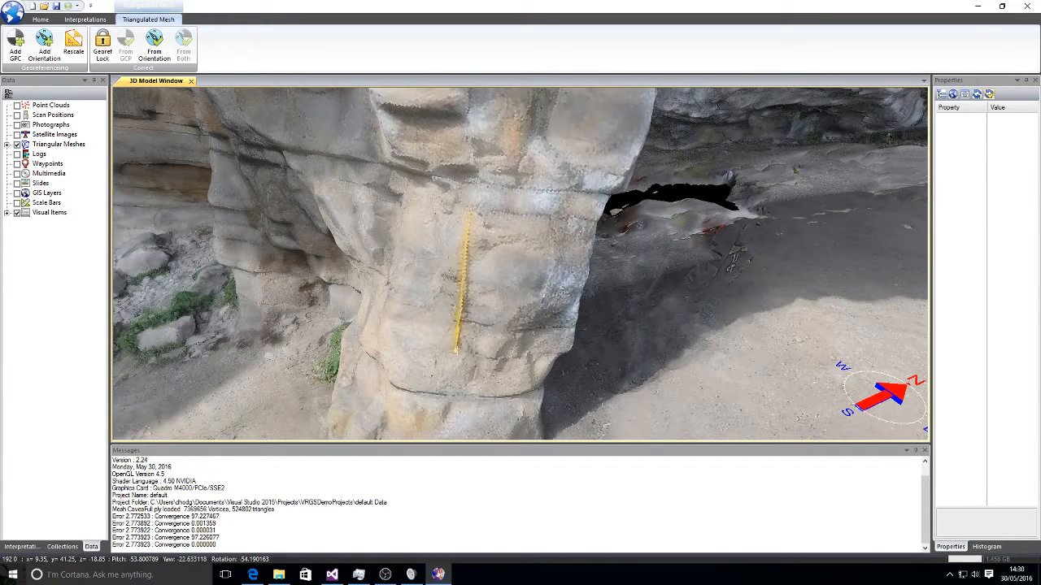
click(581, 296)
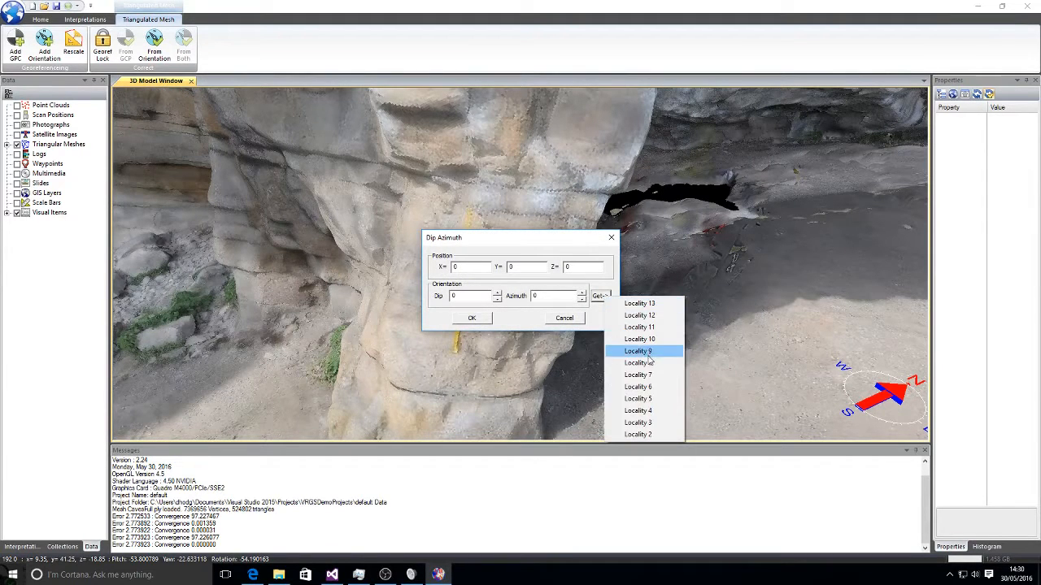
click(472, 317)
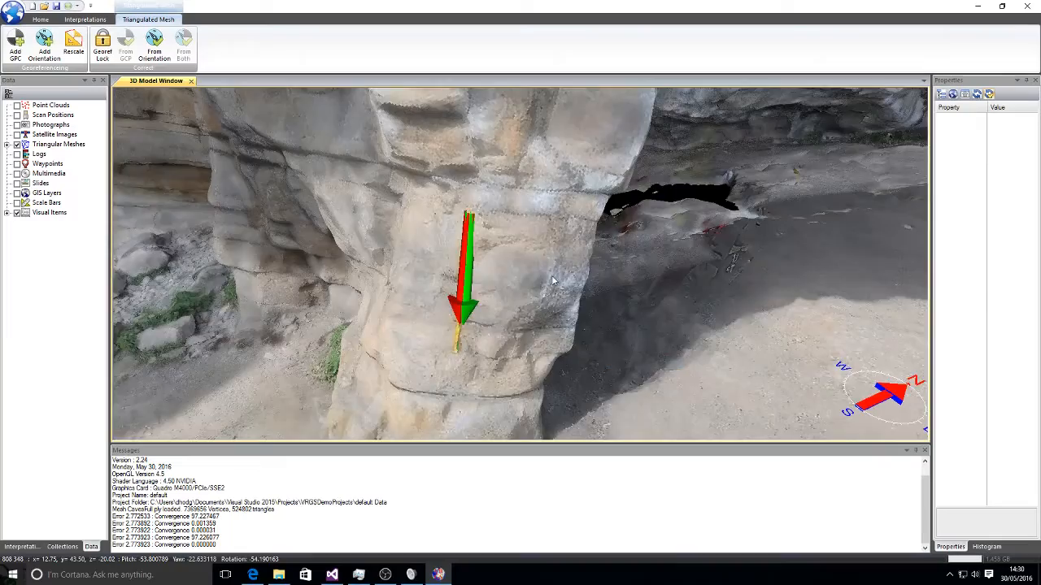
drag(553, 280, 516, 199)
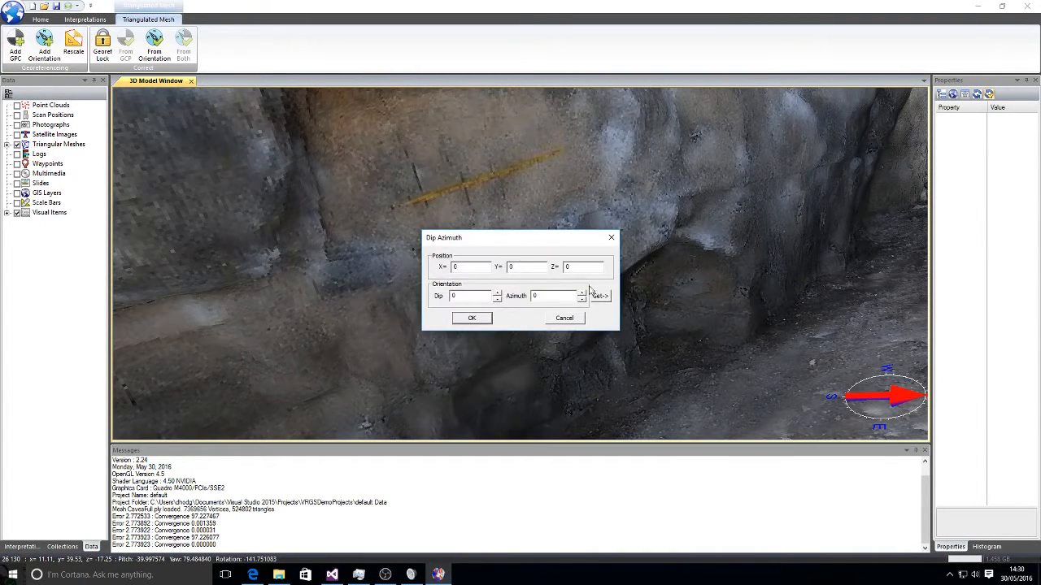
click(600, 296)
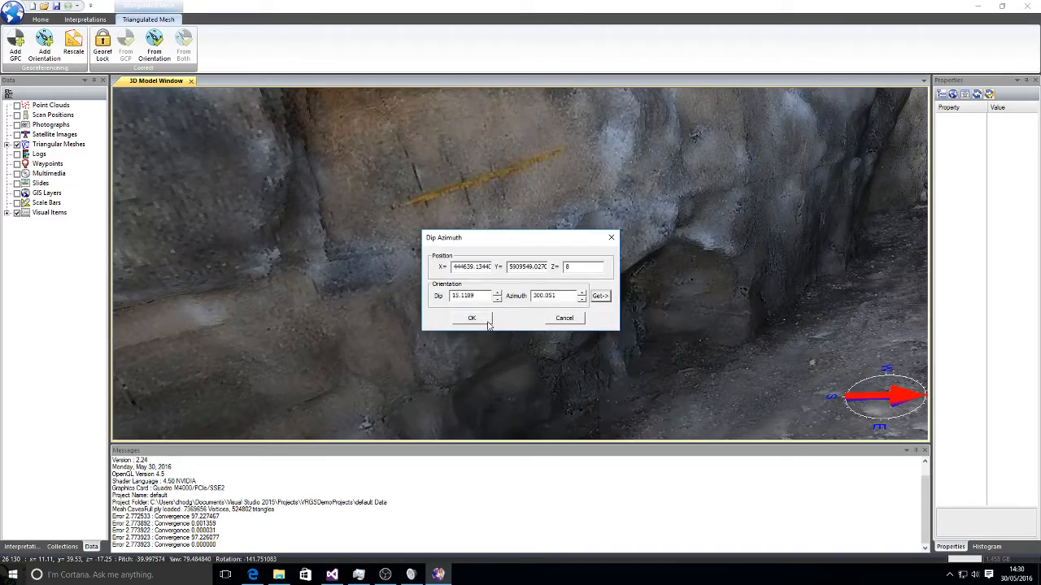
click(472, 317)
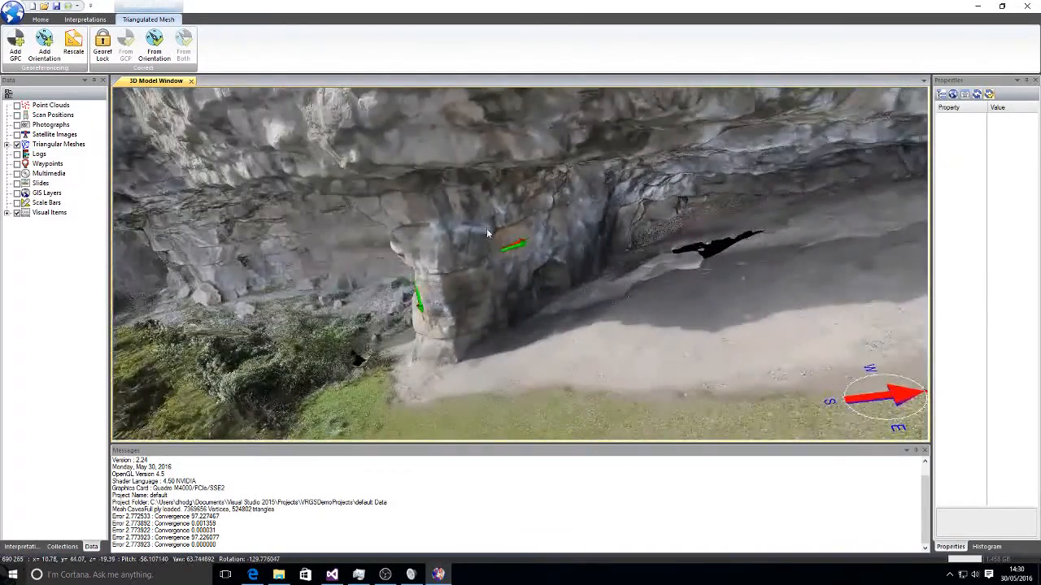
drag(488, 236, 594, 170)
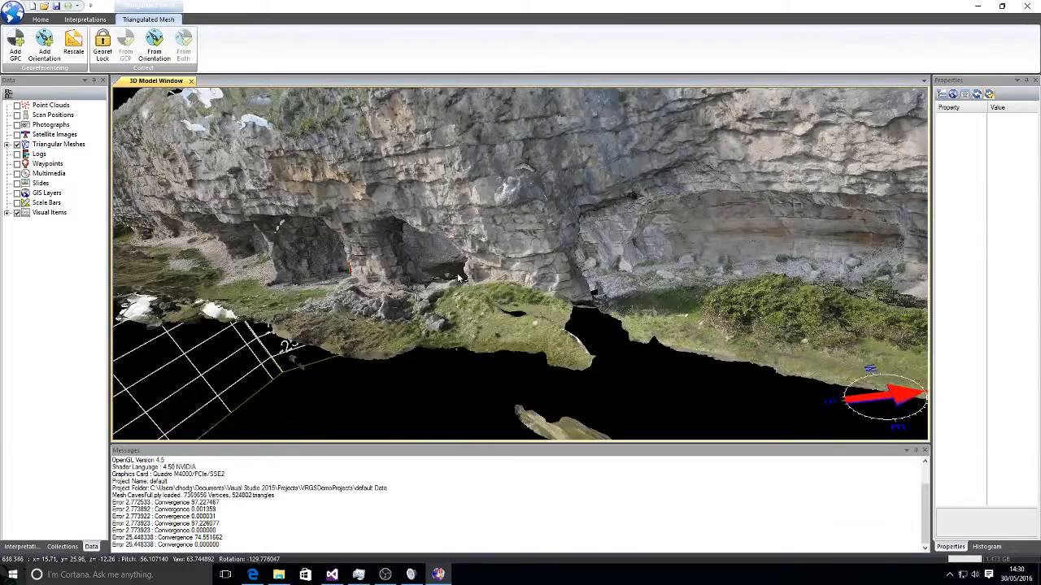
drag(488, 276, 423, 269)
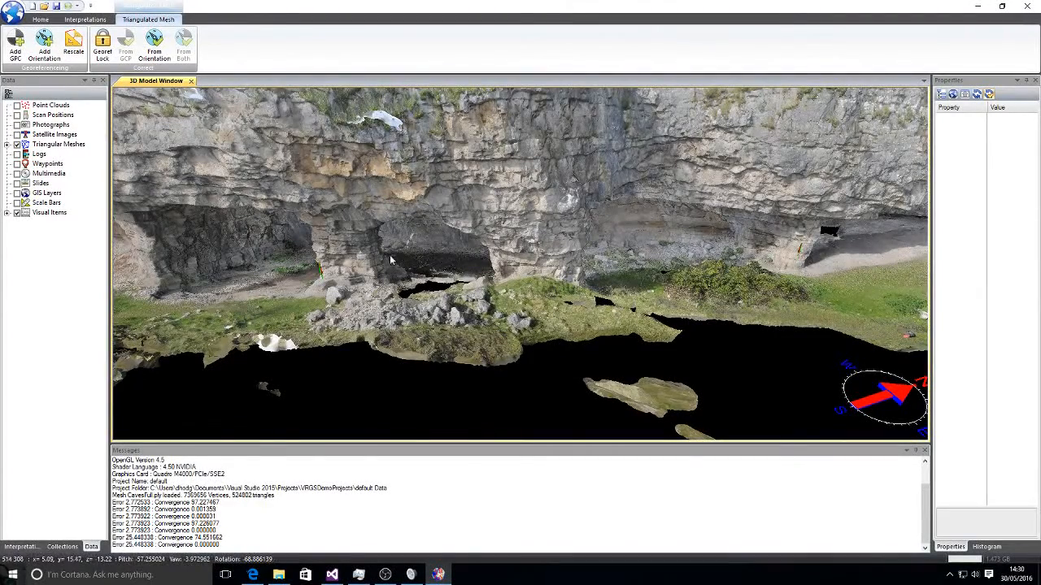
drag(390, 260, 594, 252)
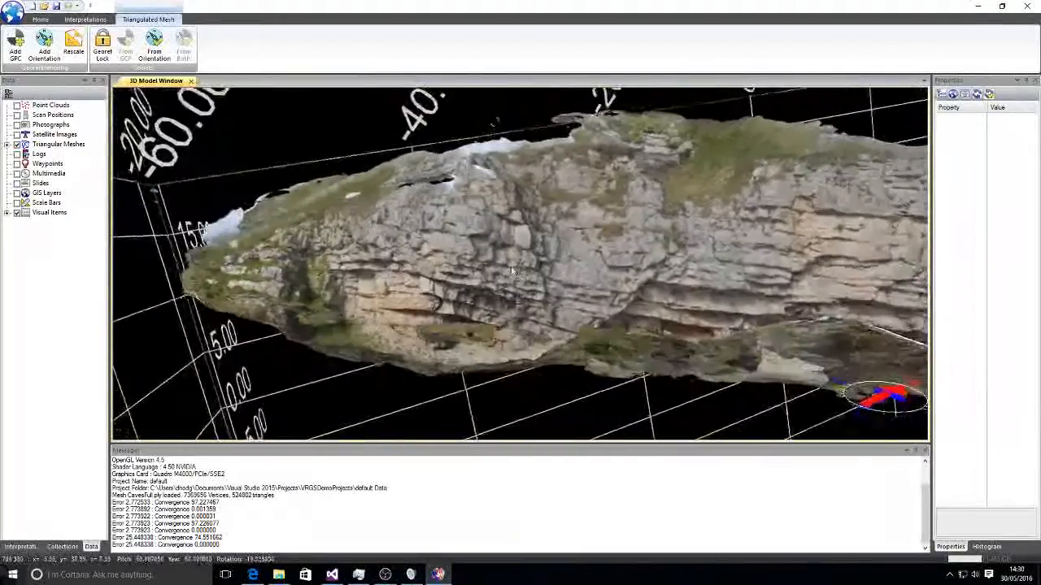
drag(512, 272, 524, 224)
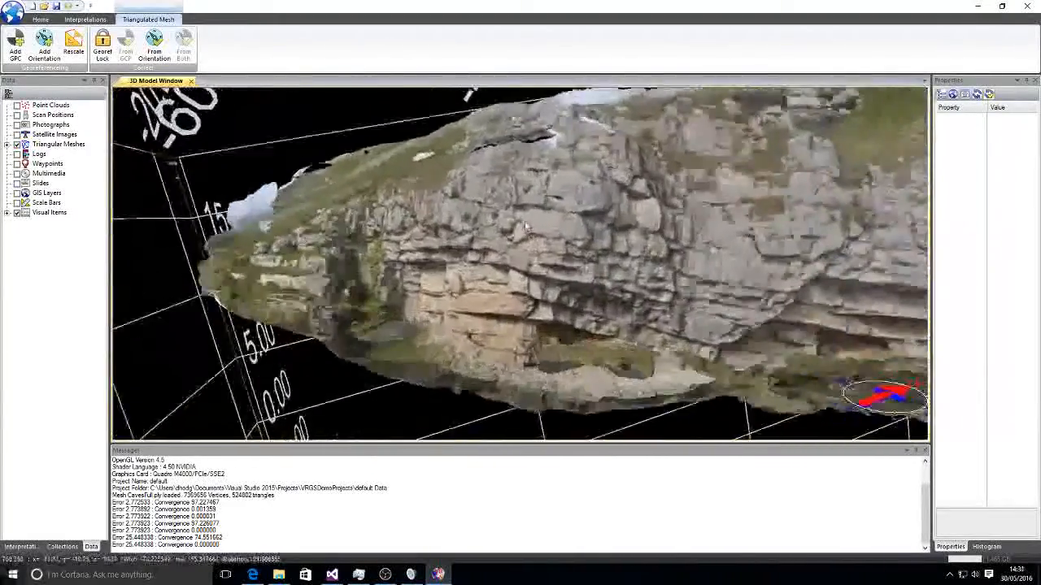
drag(520, 244, 529, 236)
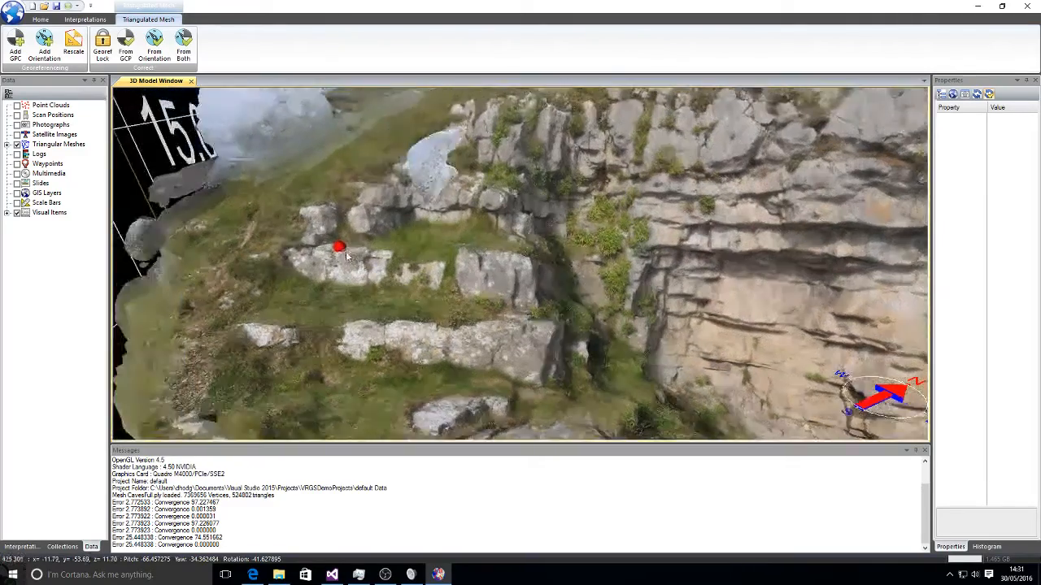
Select the red tie point on the ledge boulder to list its position and target coordinates.
drag(345, 257, 403, 281)
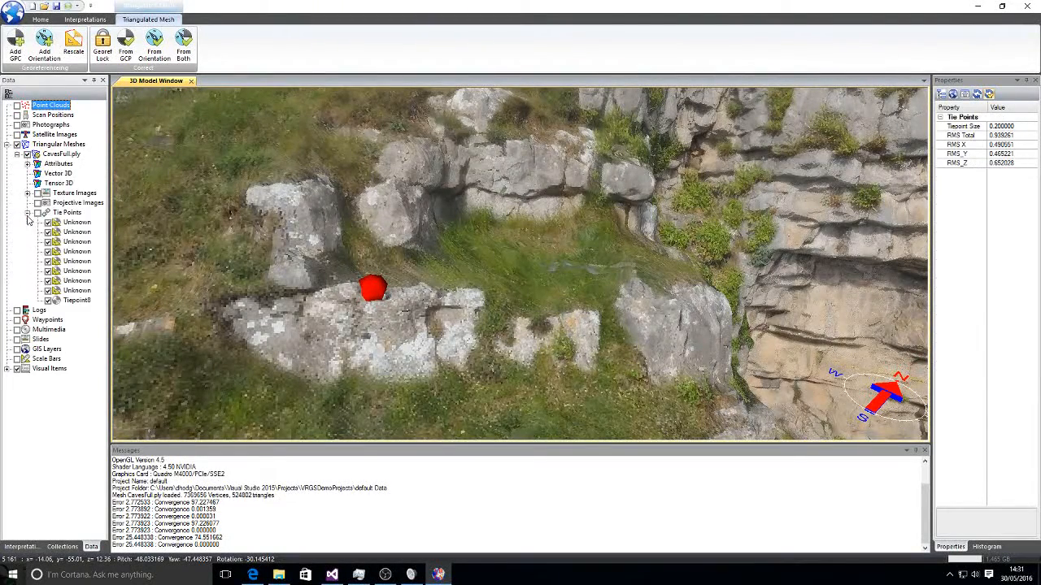
click(78, 300)
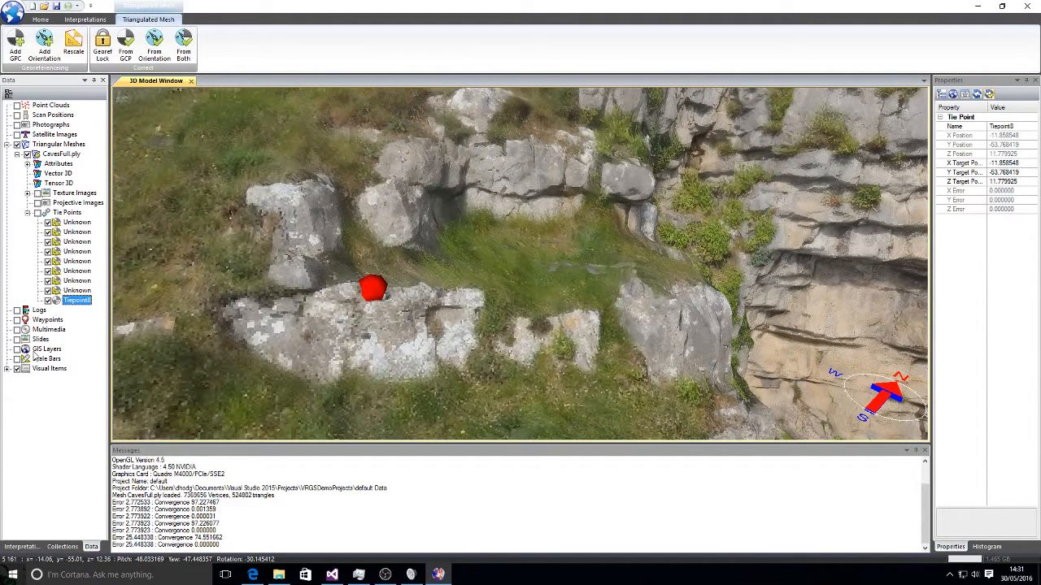
Import the waypoints from FieldData's Current.gpx into the Waypoints category and inspect the first one.
right_click(47, 319)
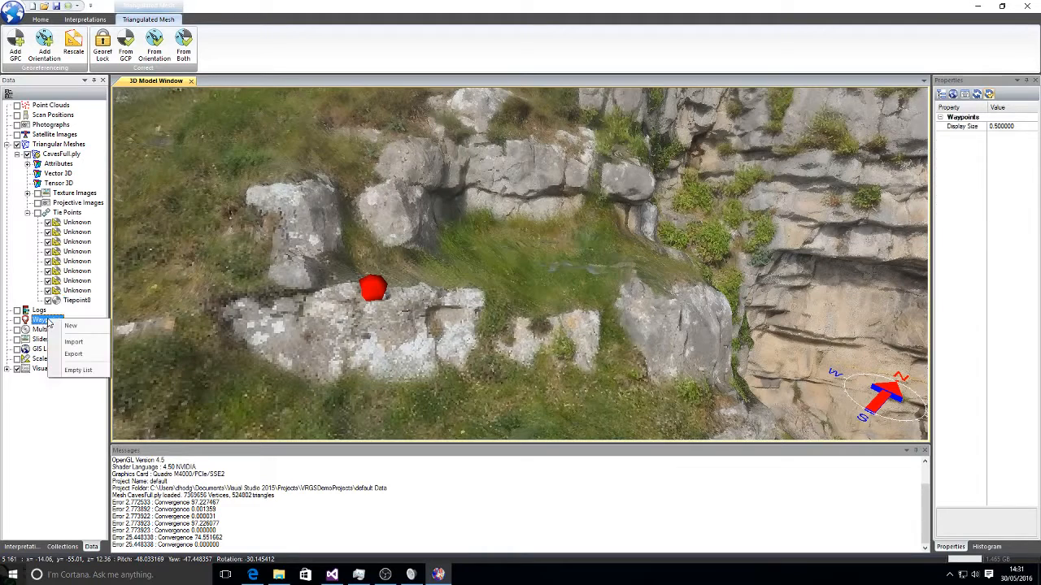
click(74, 342)
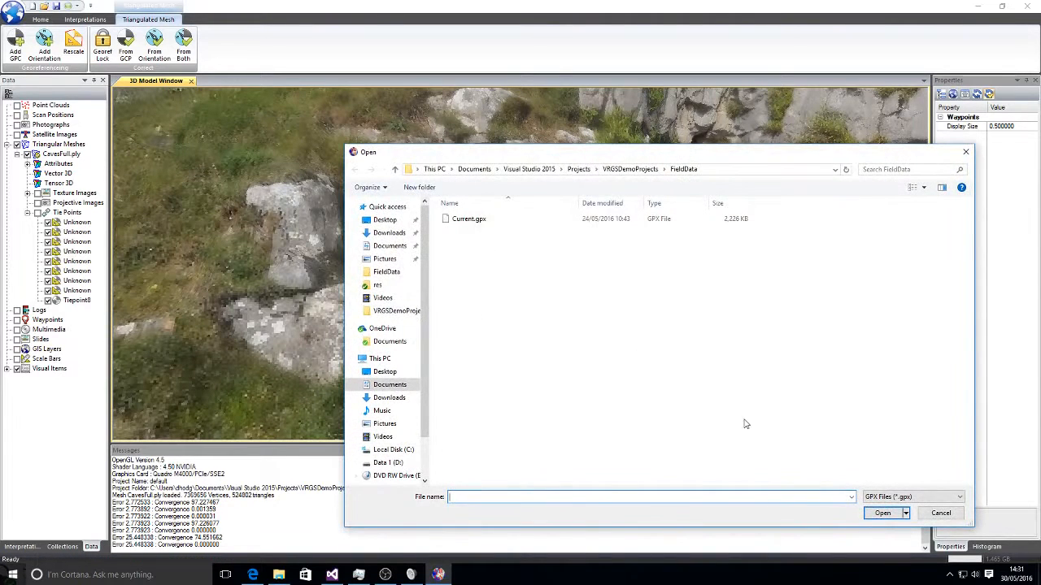
click(468, 218)
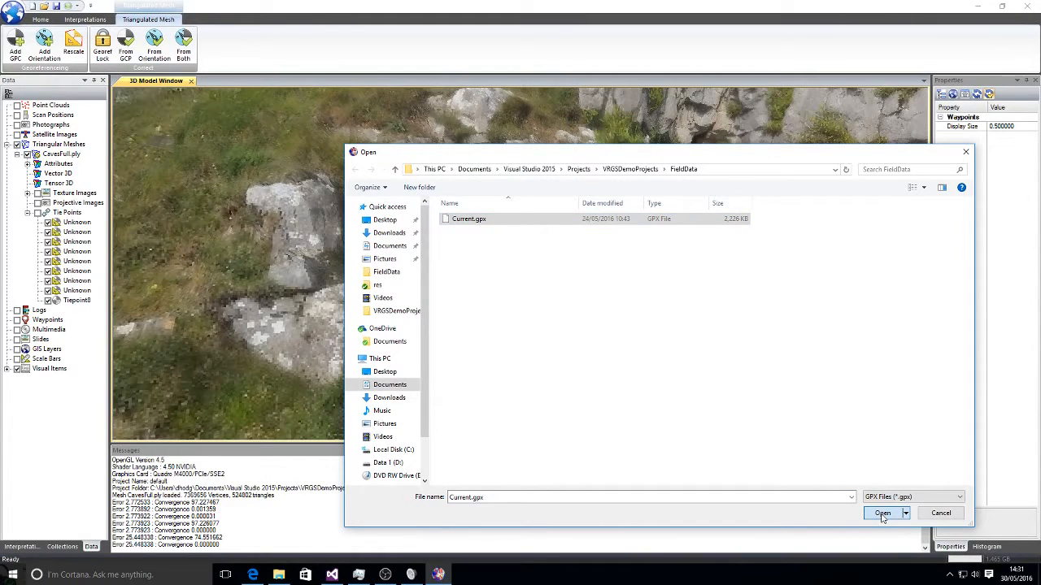
click(882, 514)
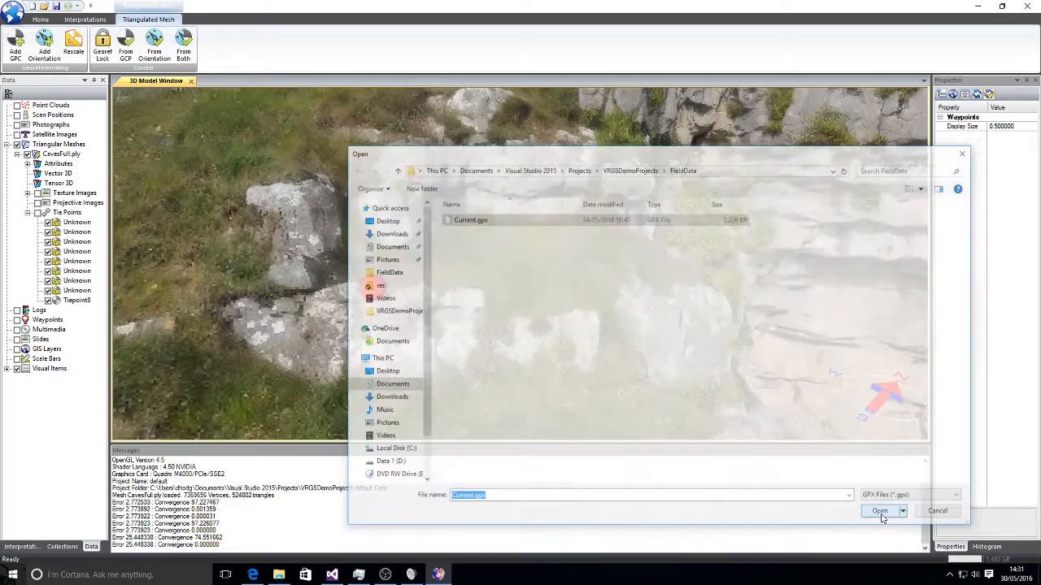
click(879, 511)
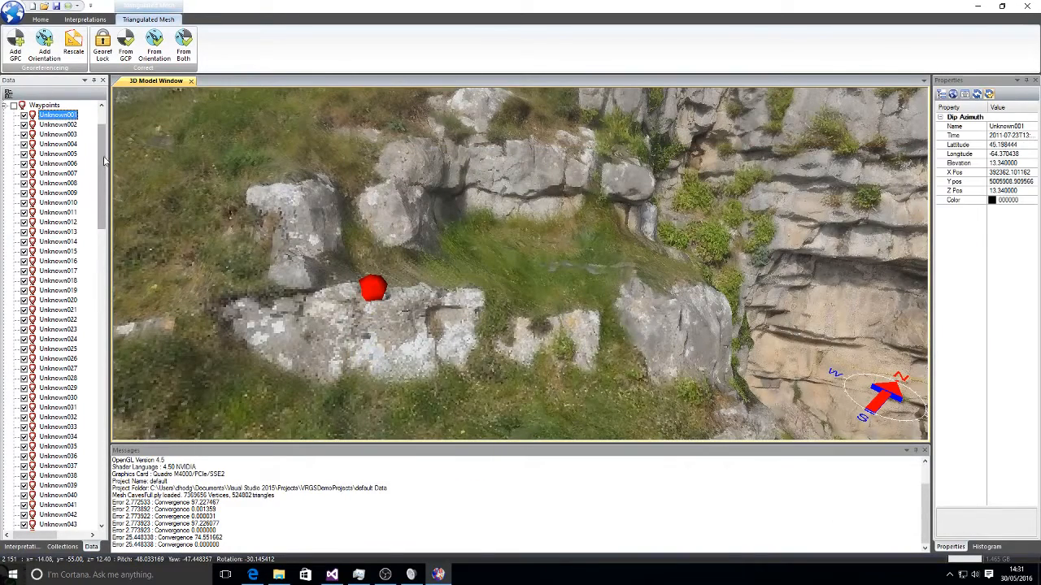
scroll(down, 3)
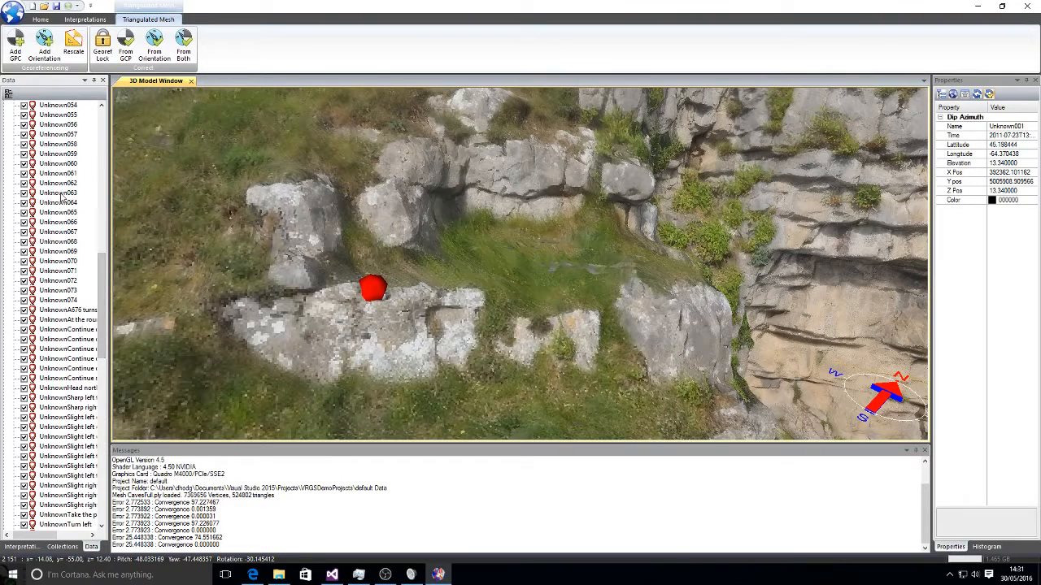
click(62, 201)
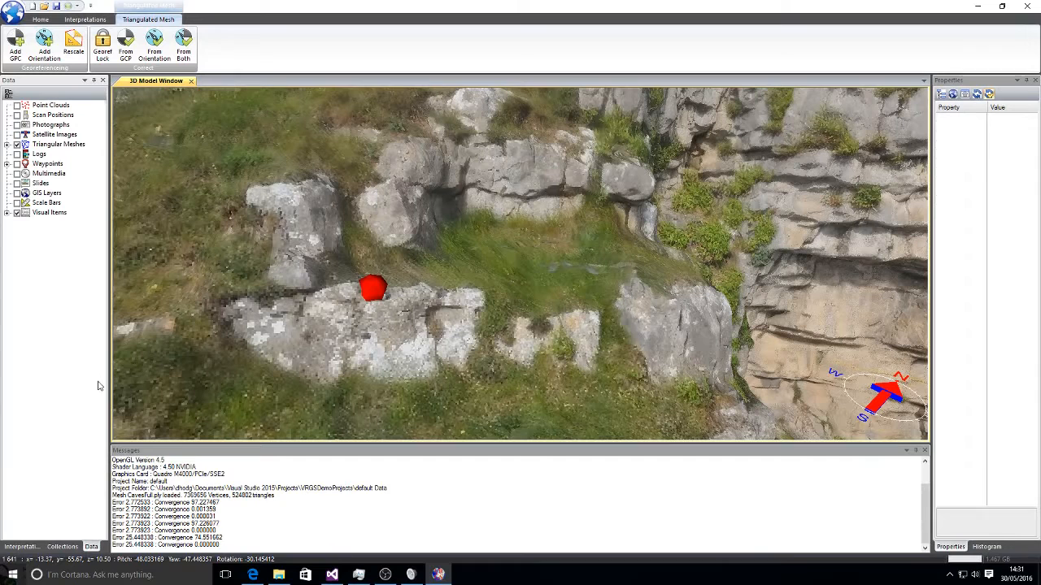
Copy waypoint Unknown065's UTM X Pos into the tie point's X Target Position.
click(16, 162)
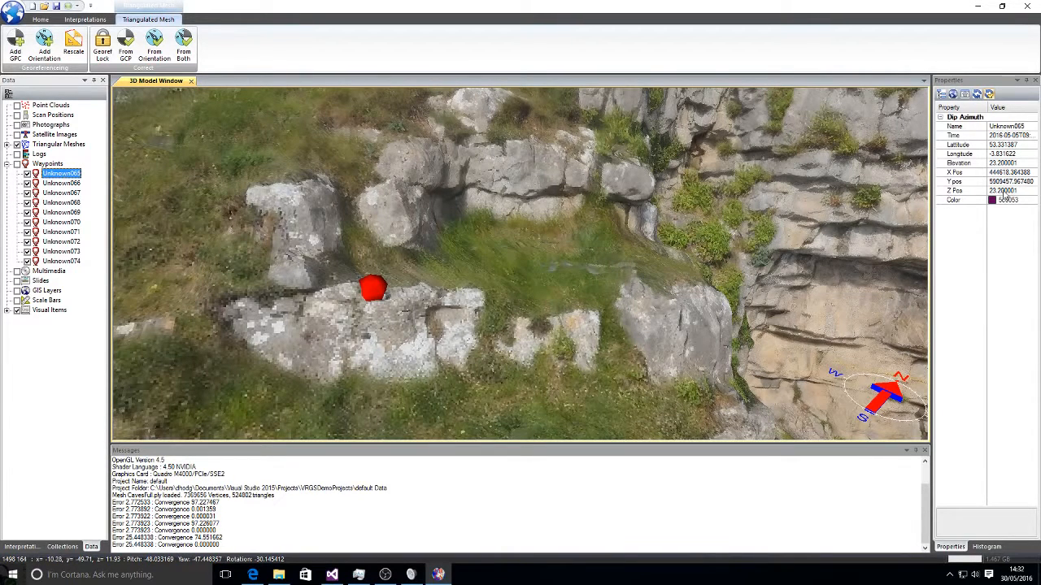
click(1011, 173)
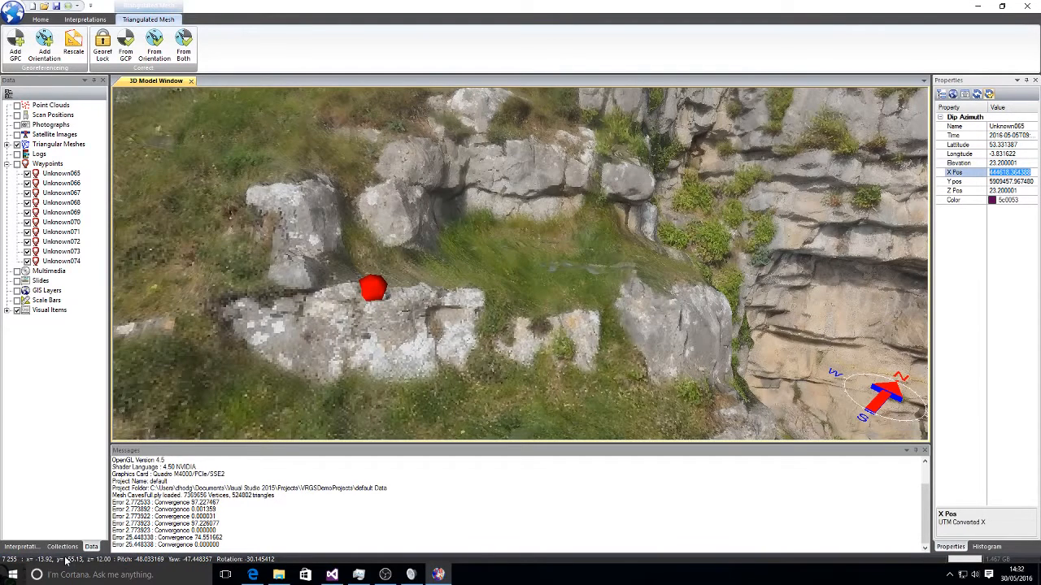
click(62, 173)
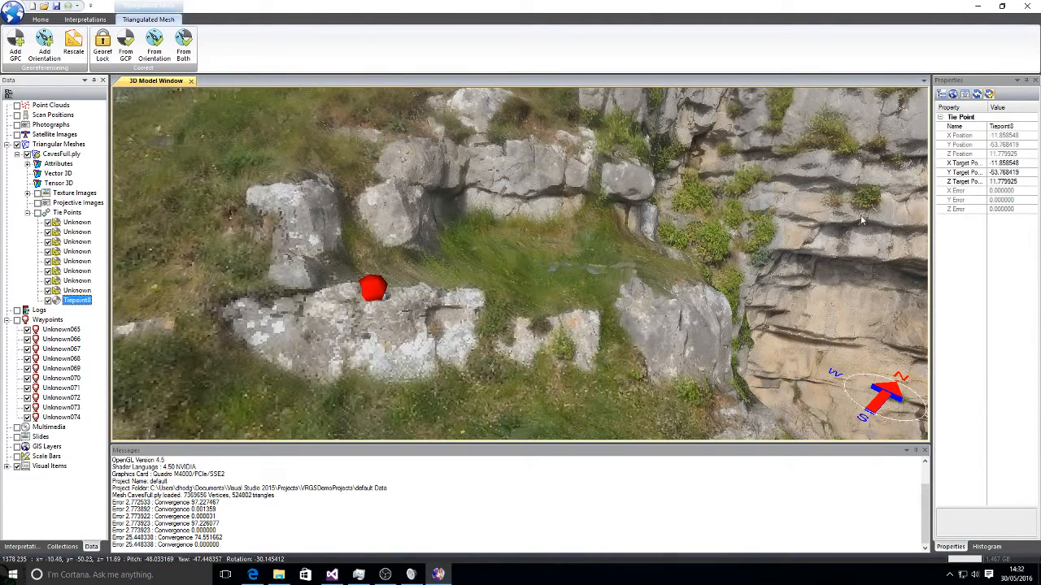
click(963, 163)
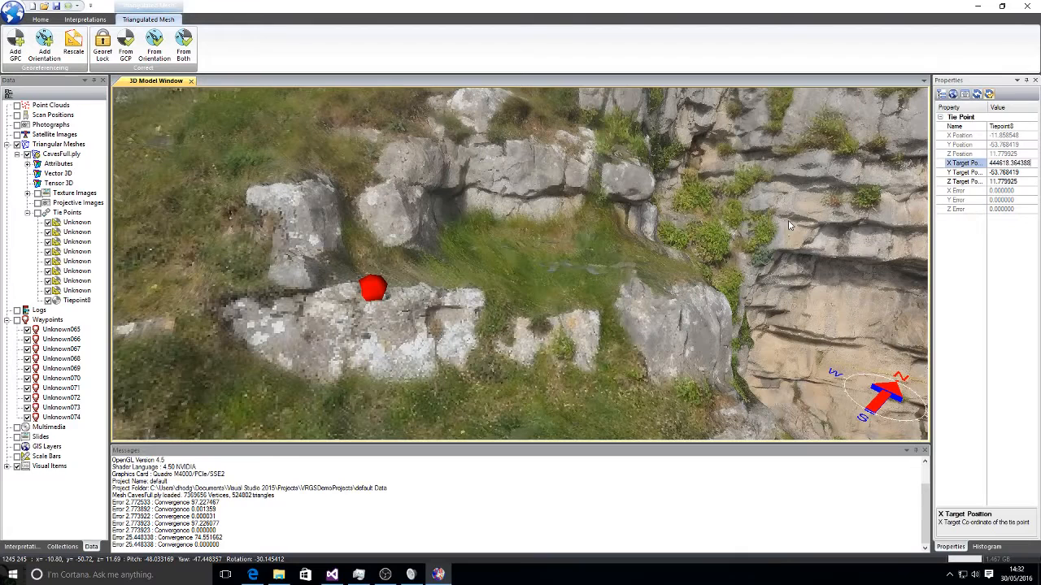
click(62, 328)
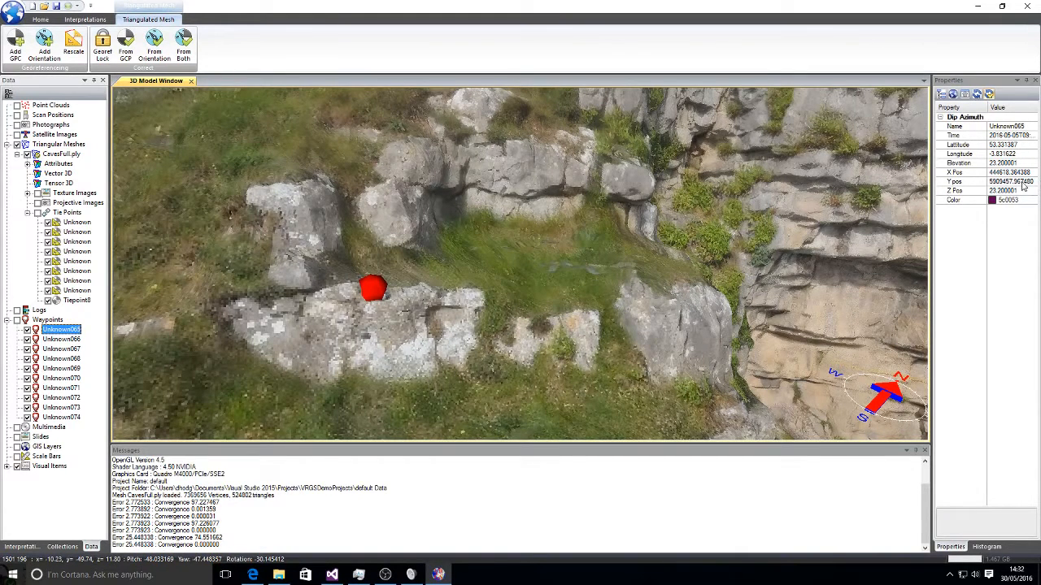
Copy Unknown065's Y Pos and Z elevation into the tie point's Y and Z target fields.
click(1011, 183)
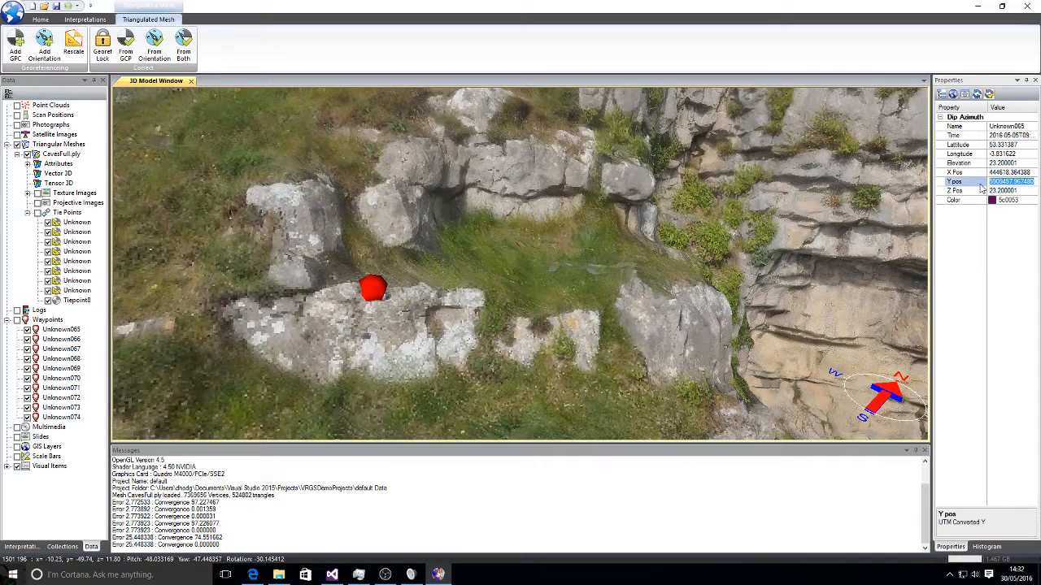
click(76, 299)
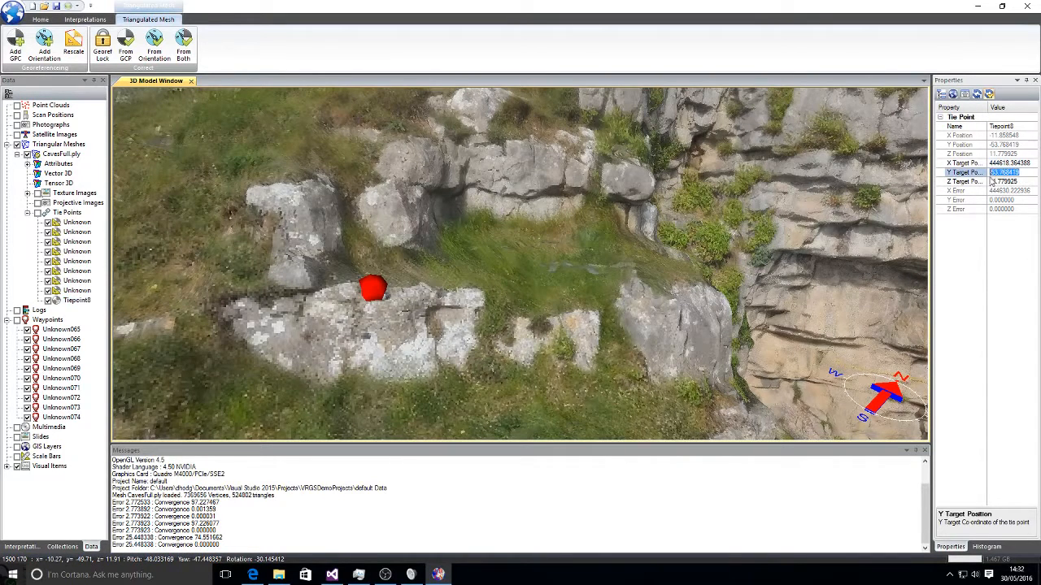
click(62, 328)
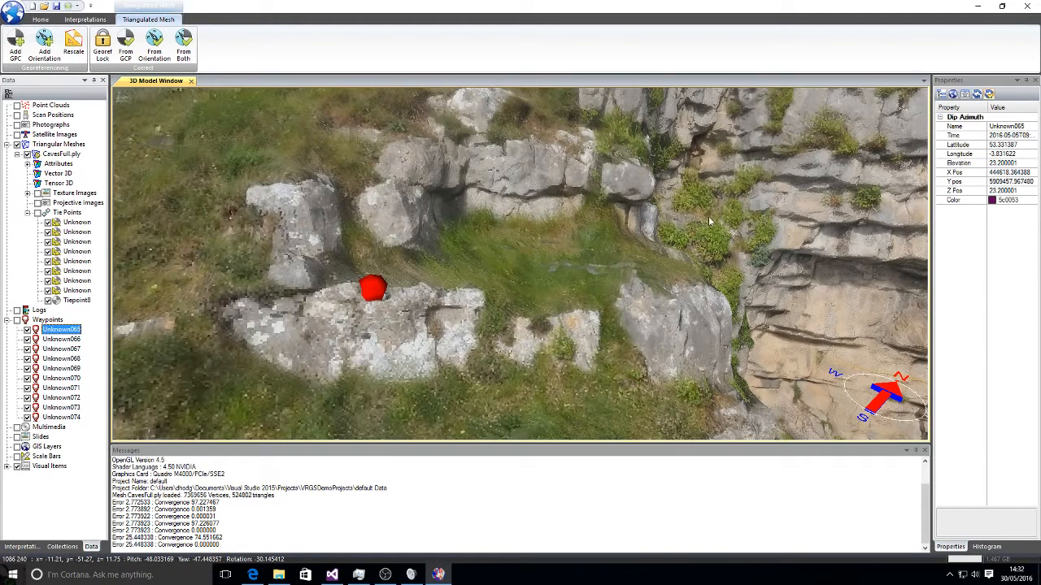
click(1005, 190)
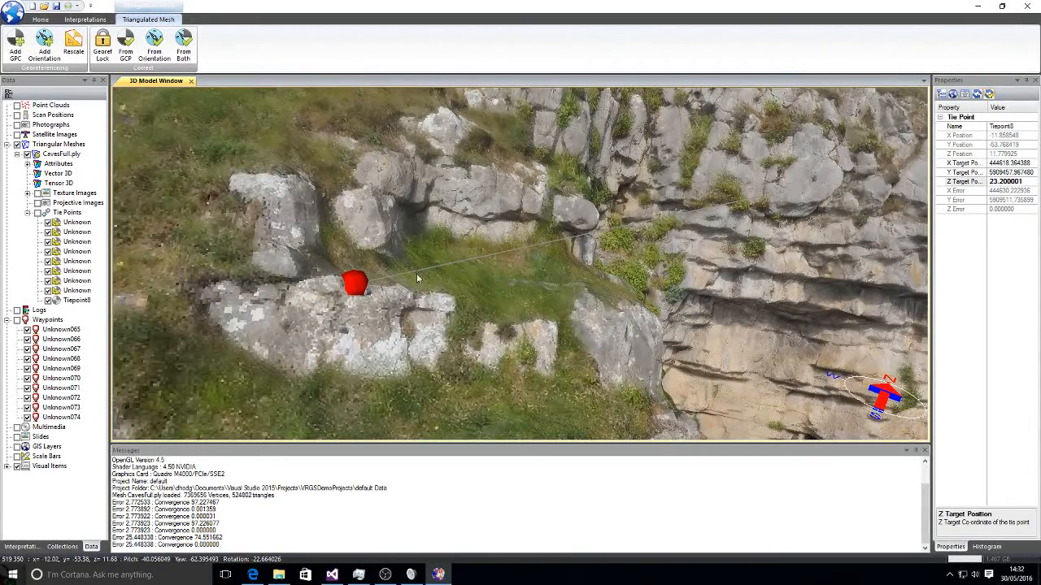
drag(417, 278, 832, 196)
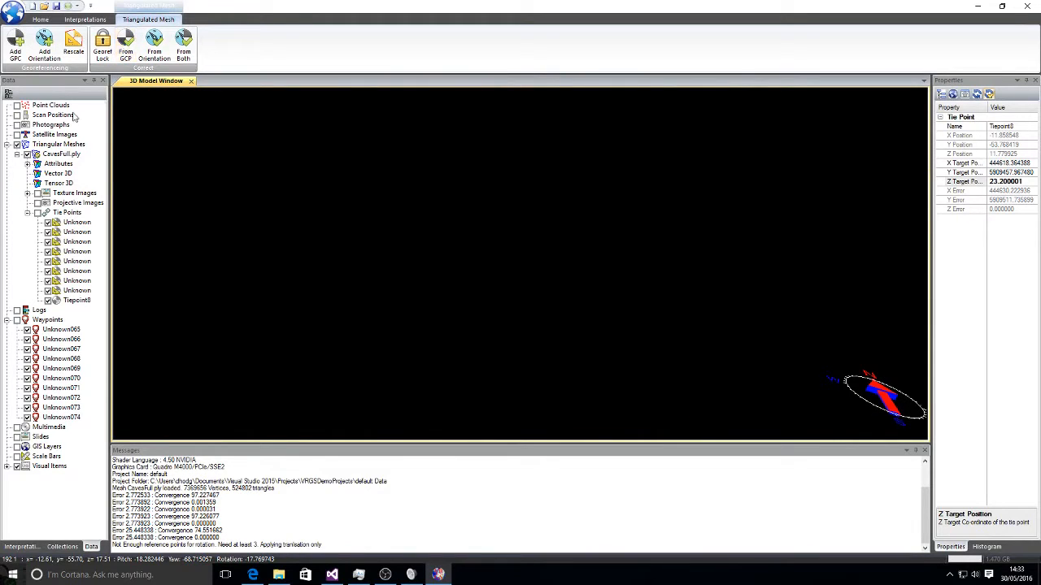
Apply the From GCP translation so the mesh's tie point sits at the waypoint's UTM position.
click(57, 153)
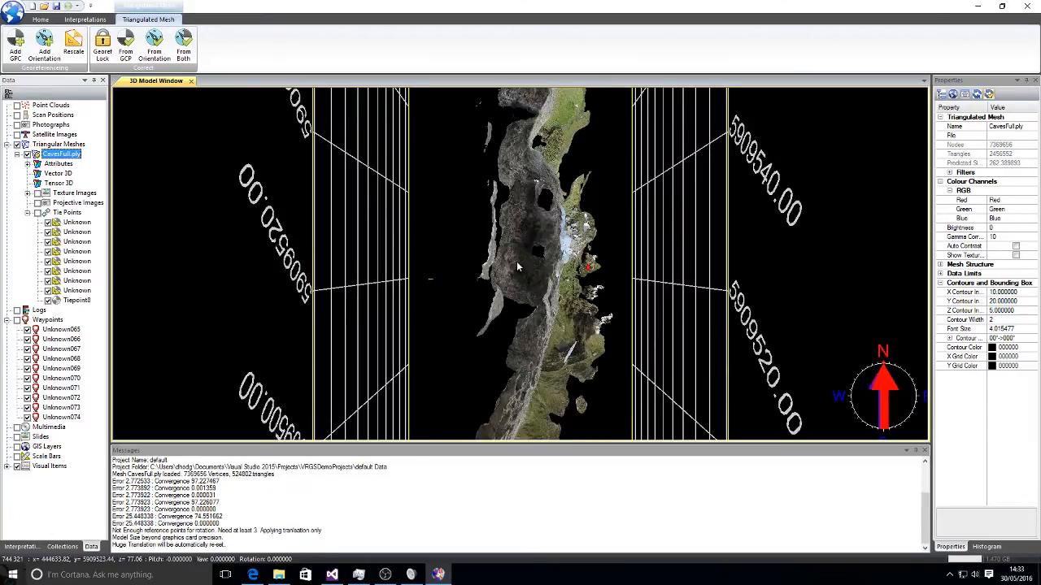
Orbit around the georeferenced cliff face and tie point within the UTM-labelled gridlines.
drag(517, 269, 361, 309)
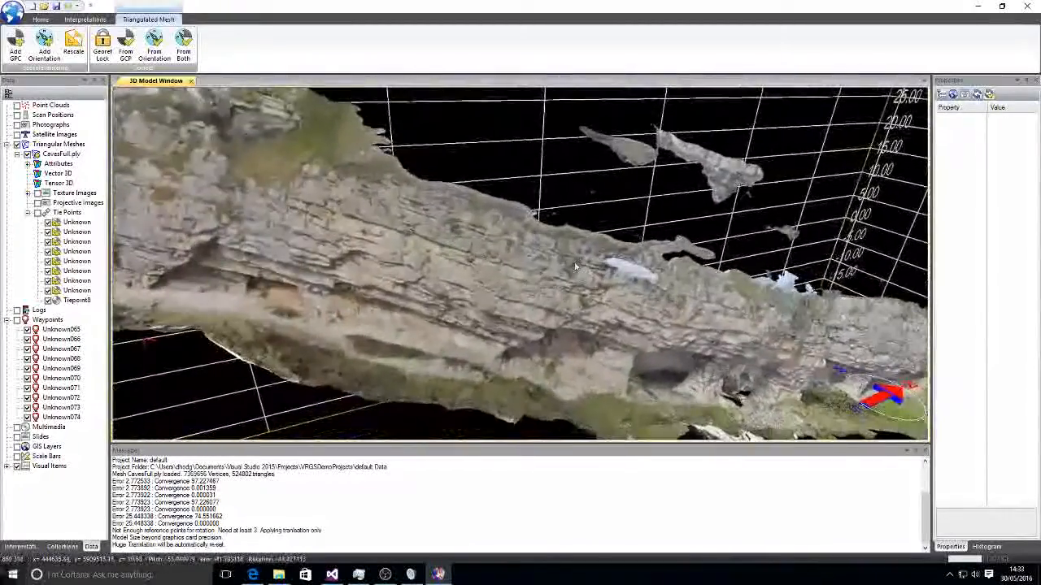
drag(575, 266, 518, 280)
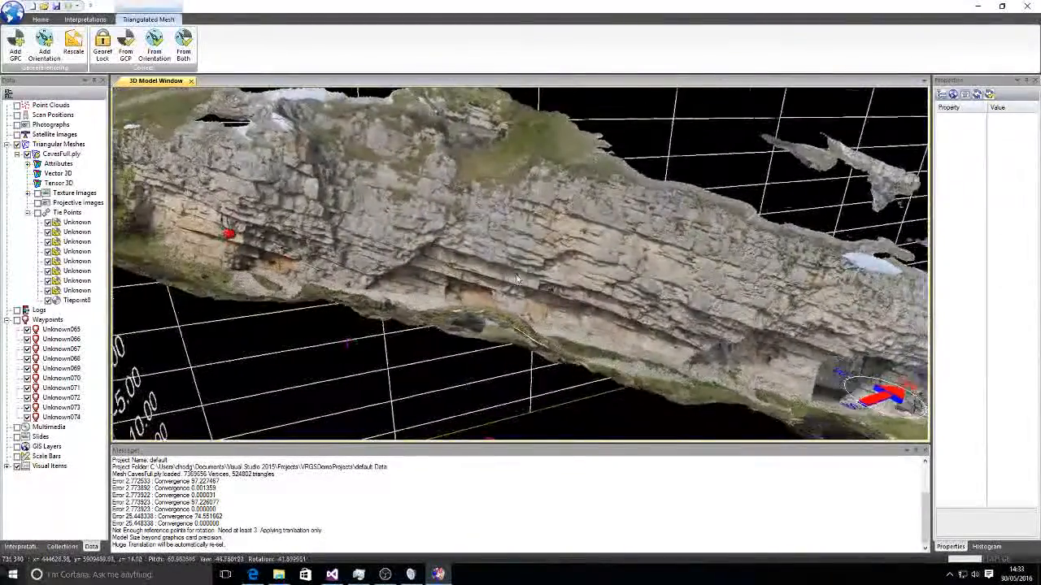
drag(517, 277, 414, 292)
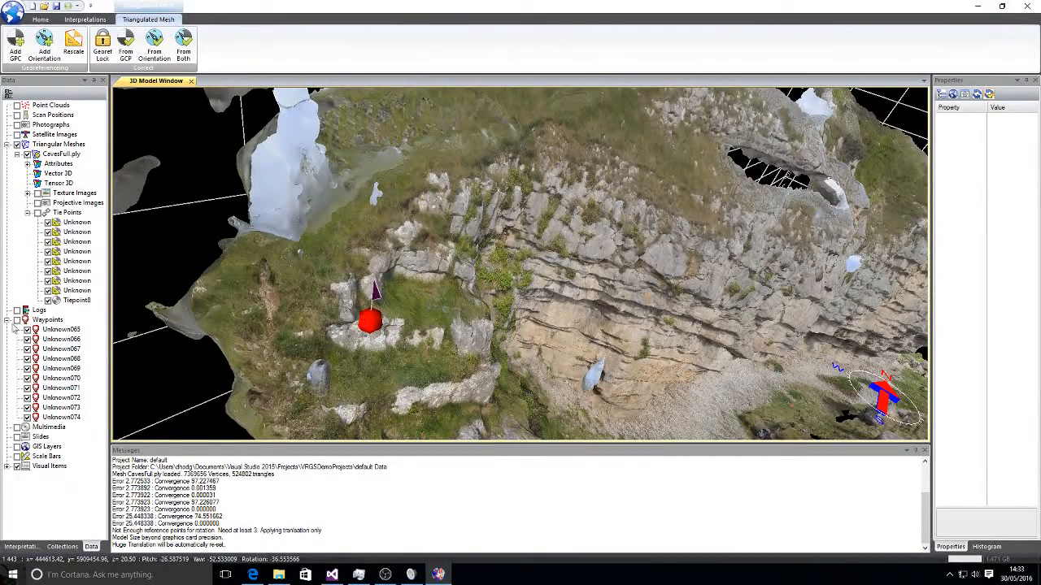
click(47, 319)
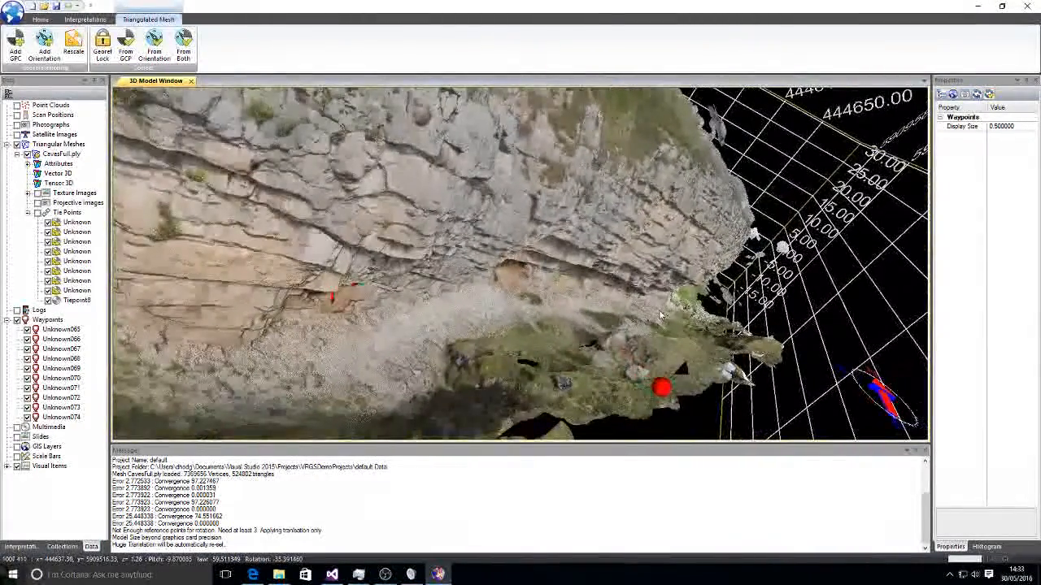
drag(659, 312, 631, 350)
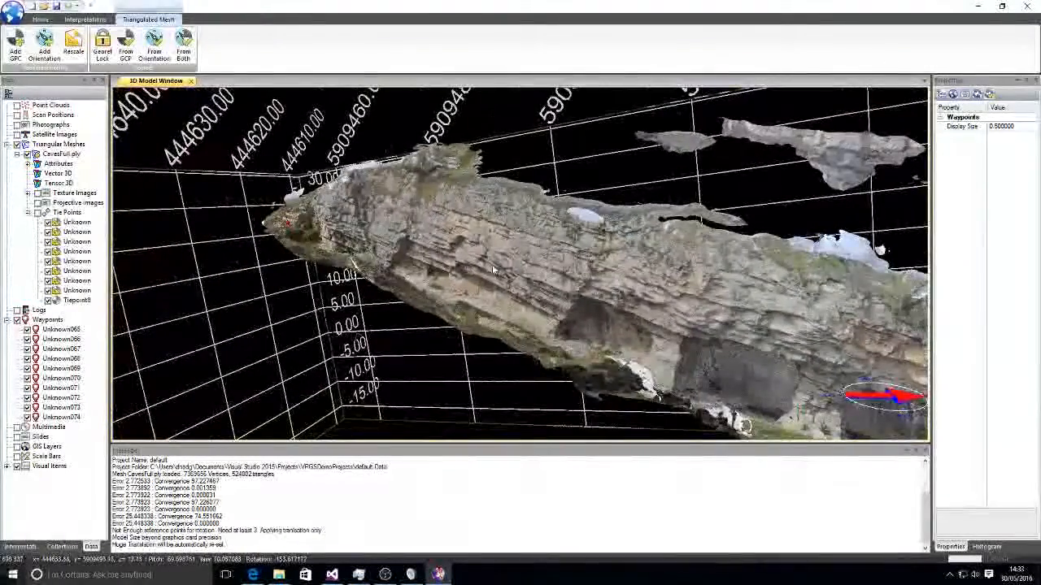
drag(491, 270, 481, 283)
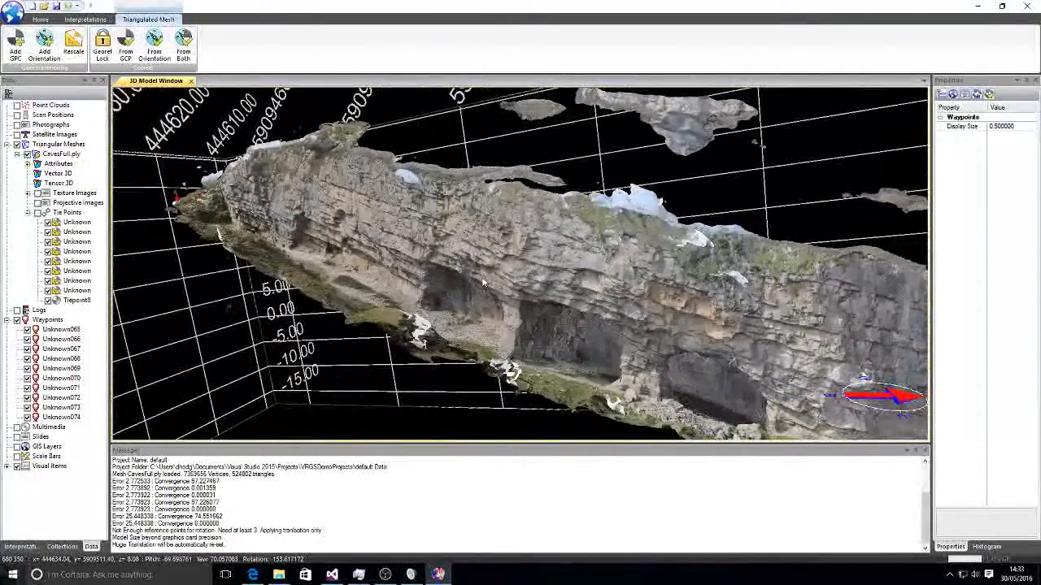